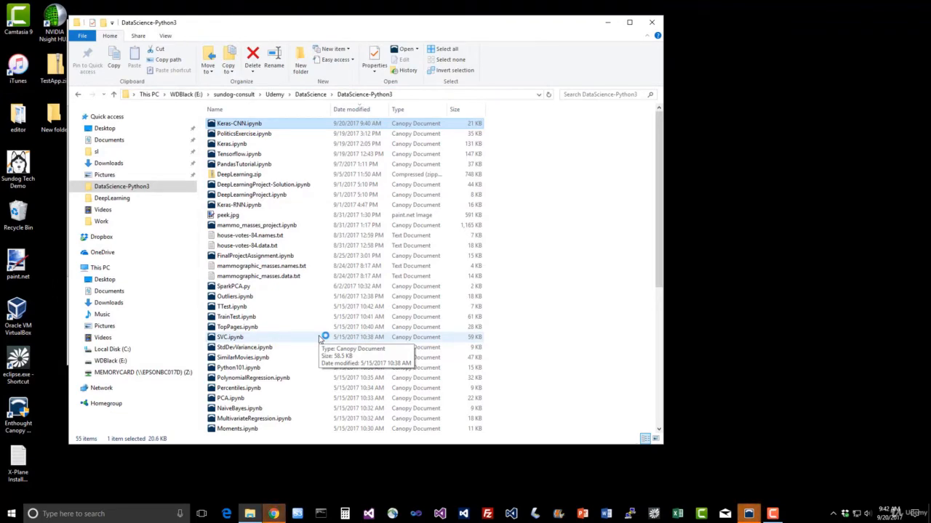
# Open Keras-CNN.ipynb from the DataScience-Python3 folder in Jupyter Notebook
pyautogui.doubleClick(239, 122)
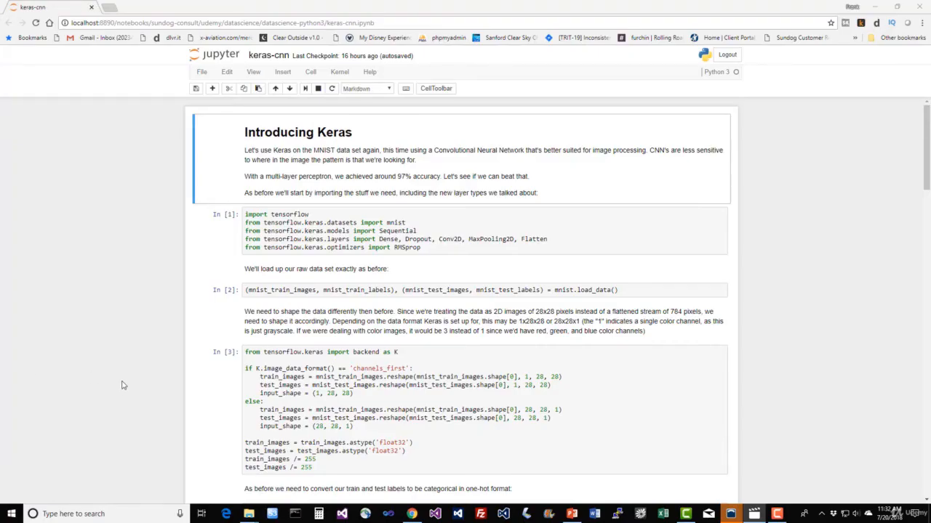
pyautogui.press('F11')
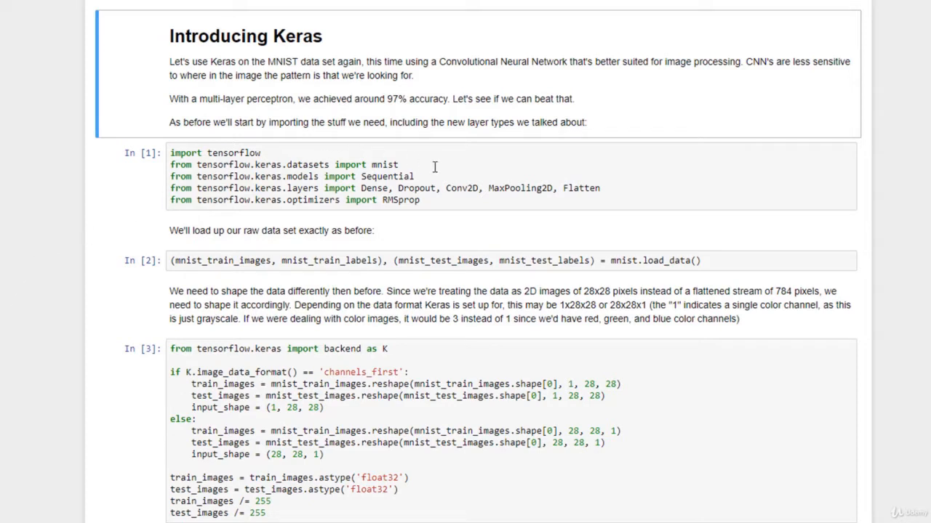
pyautogui.moveTo(426, 166)
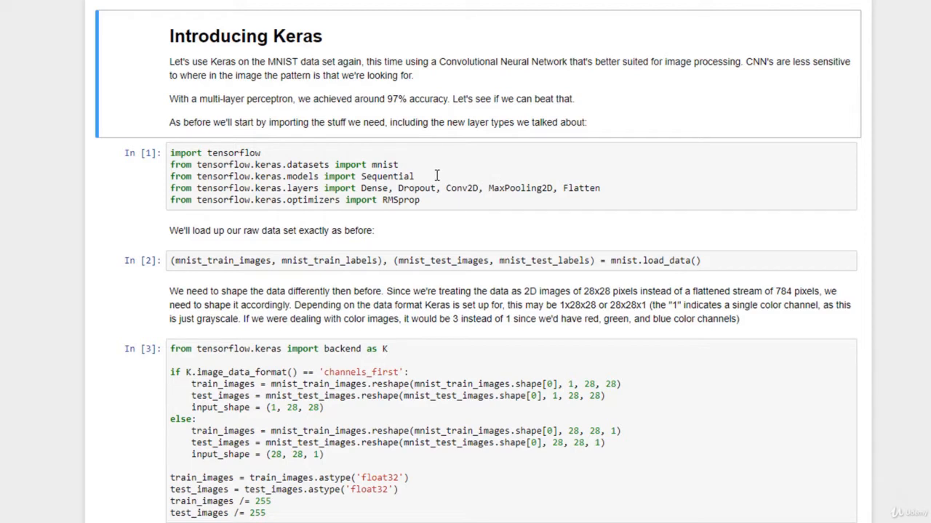
pyautogui.moveTo(613, 194)
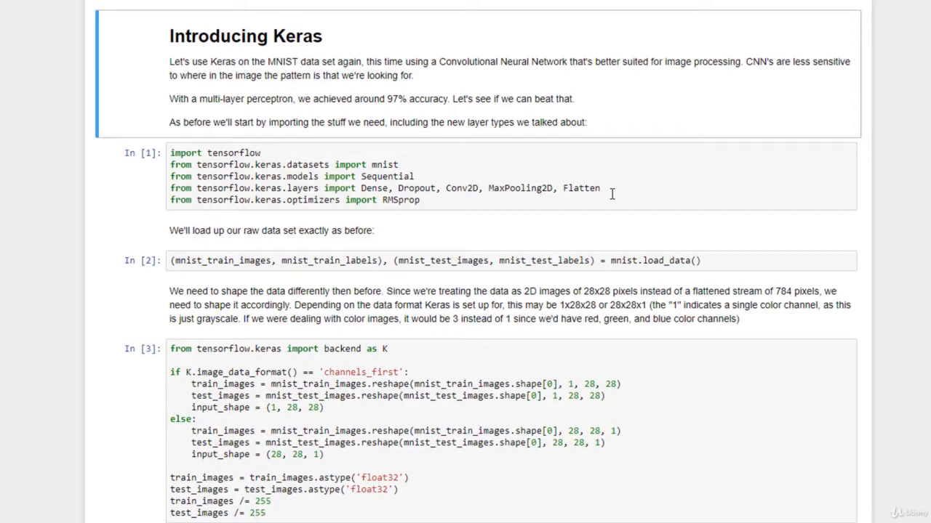
pyautogui.moveTo(514, 200)
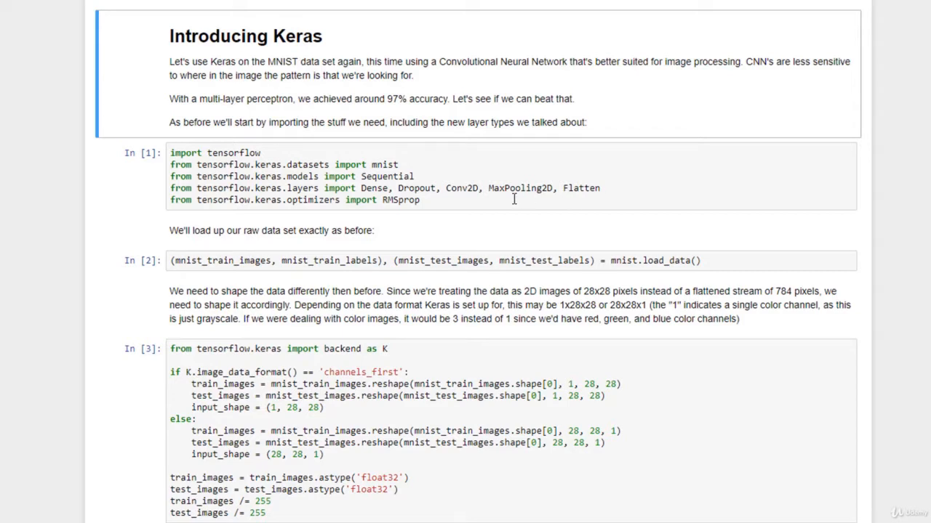
pyautogui.moveTo(732, 243)
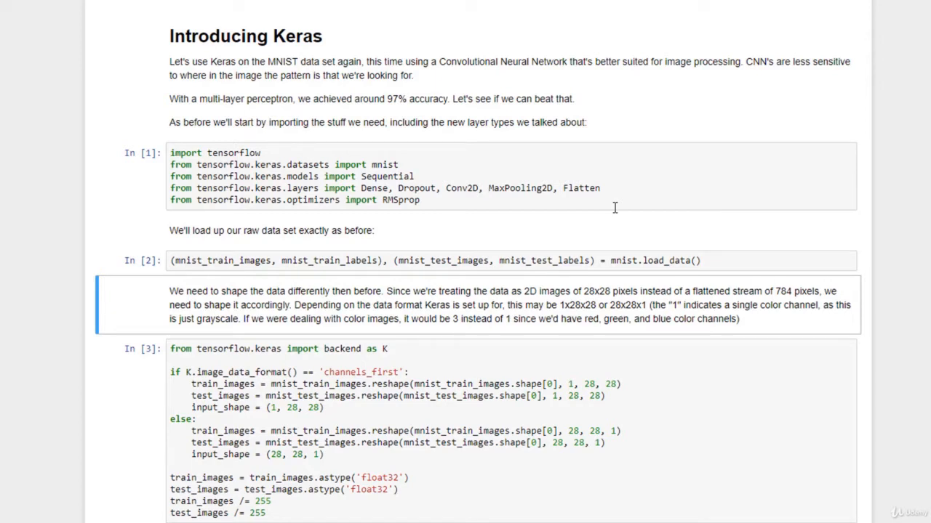
pyautogui.moveTo(713, 238)
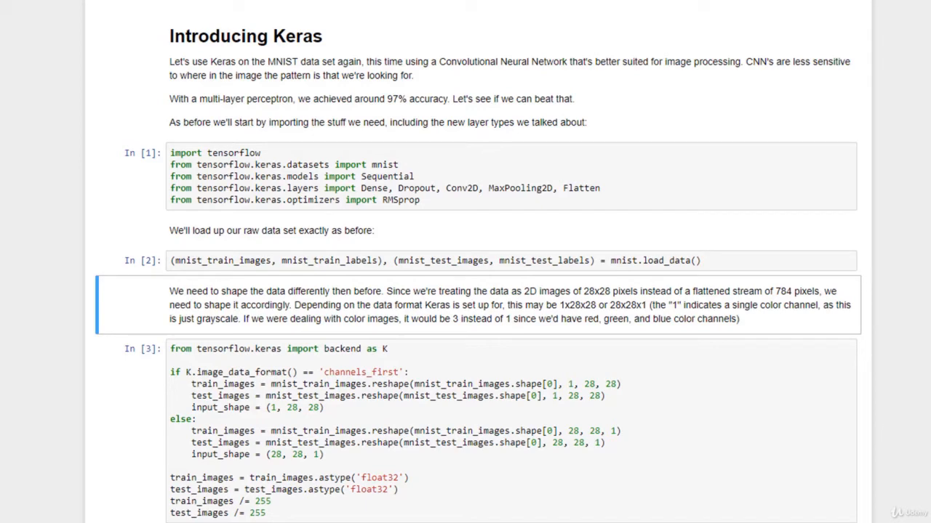
pyautogui.scroll(-3)
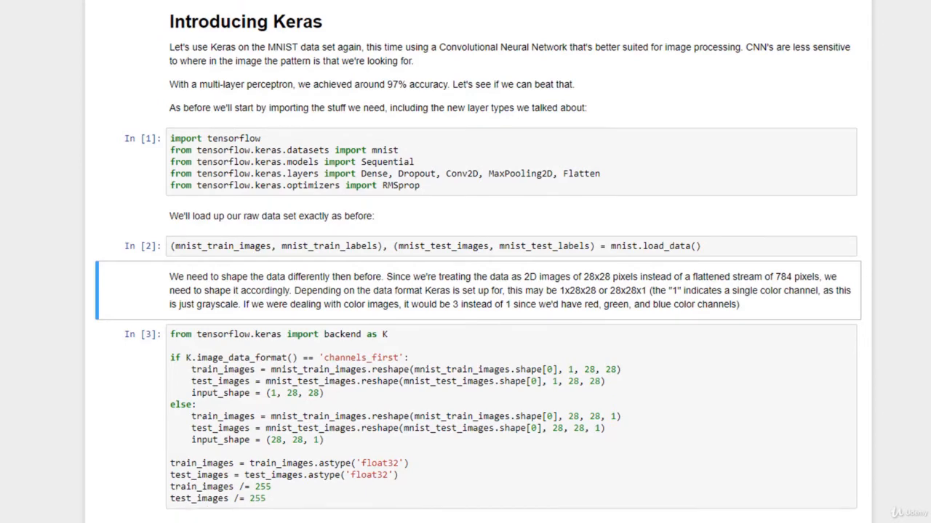
pyautogui.scroll(-3)
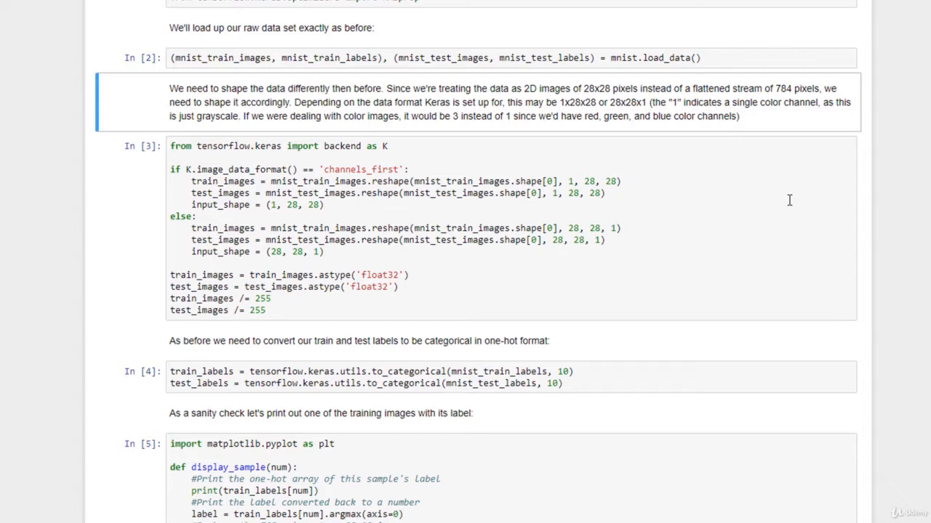
pyautogui.moveTo(815, 181)
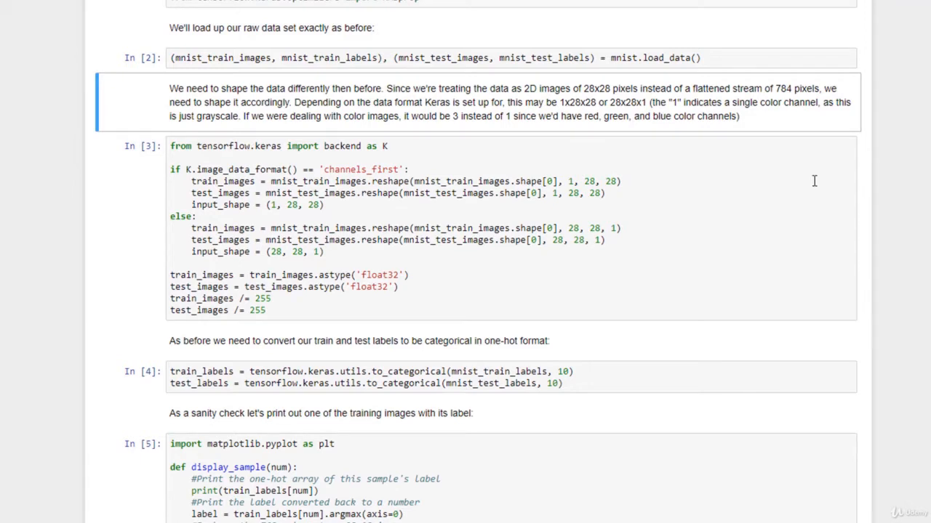
pyautogui.moveTo(717, 226)
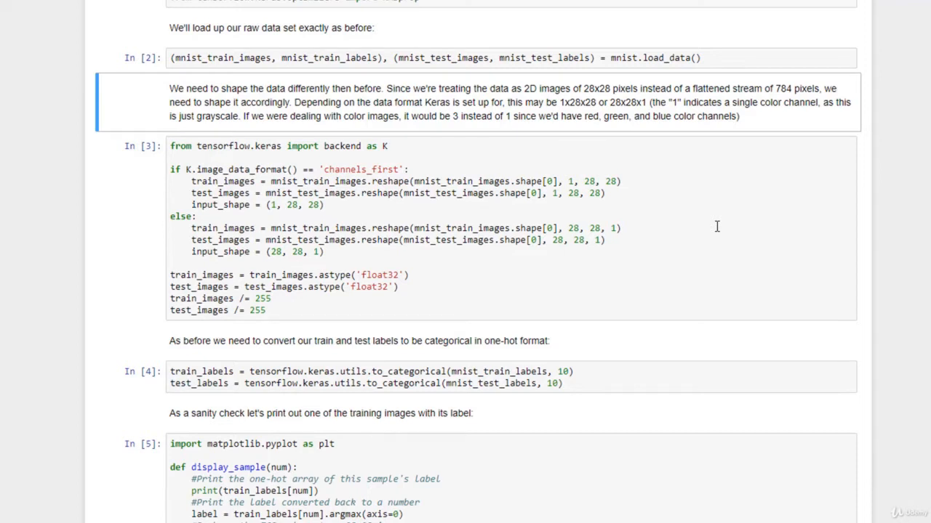
pyautogui.moveTo(714, 225)
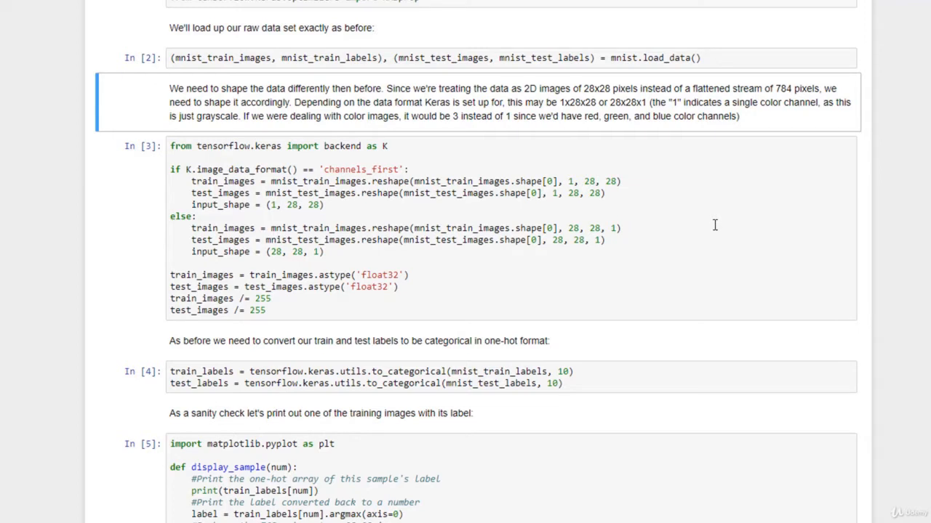
pyautogui.moveTo(360, 181)
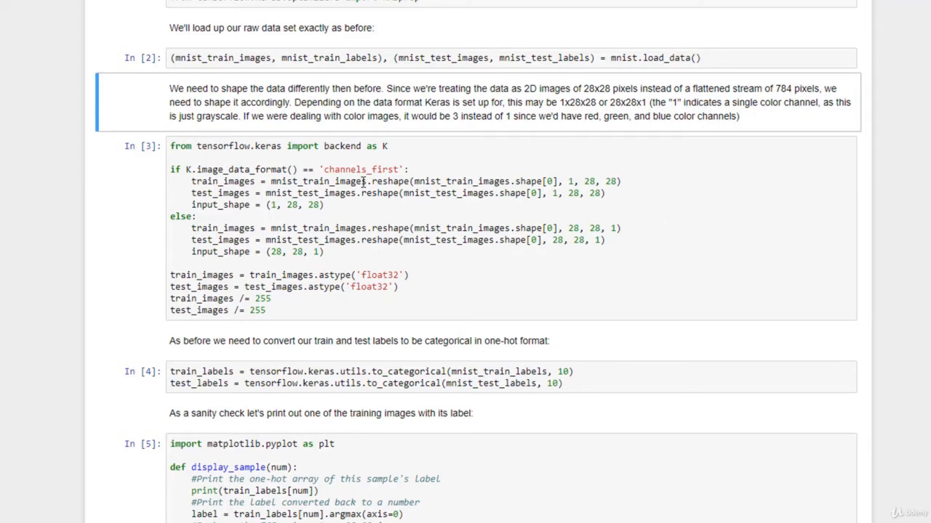
pyautogui.click(362, 181)
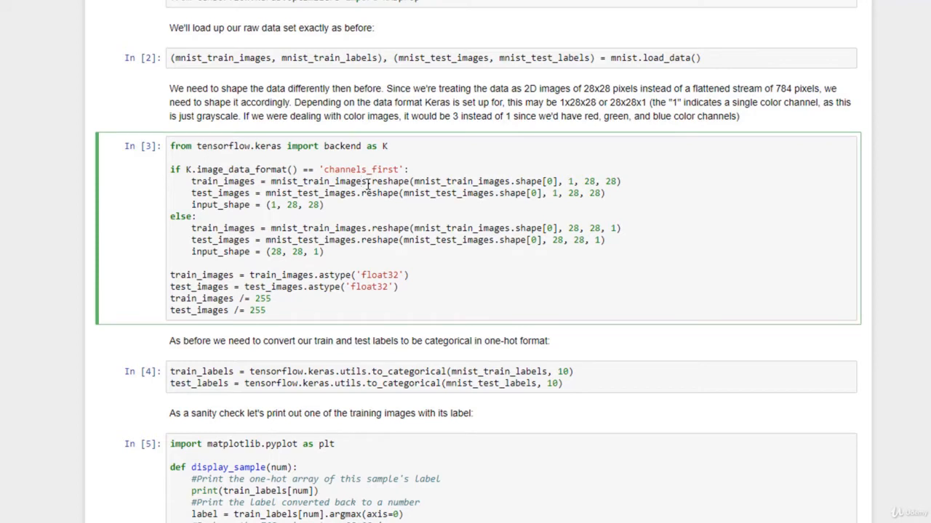
pyautogui.moveTo(592, 193)
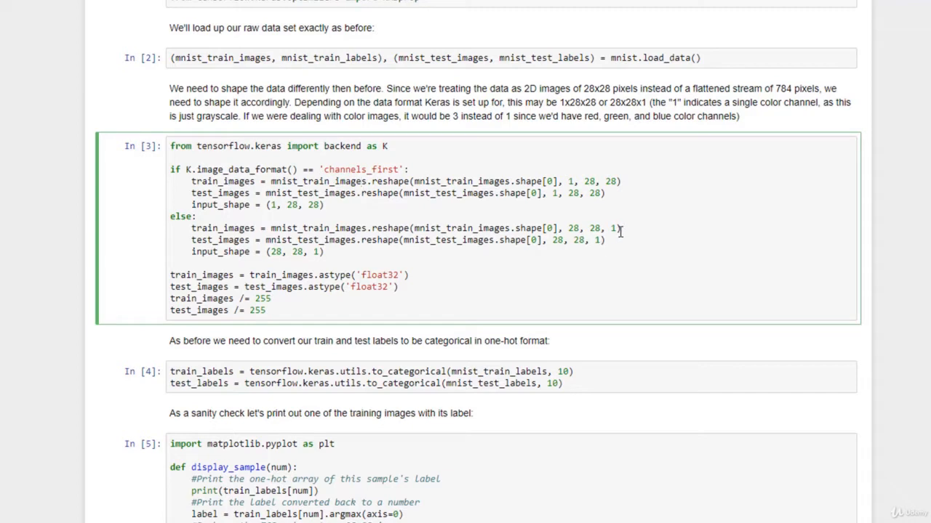
pyautogui.moveTo(628, 237)
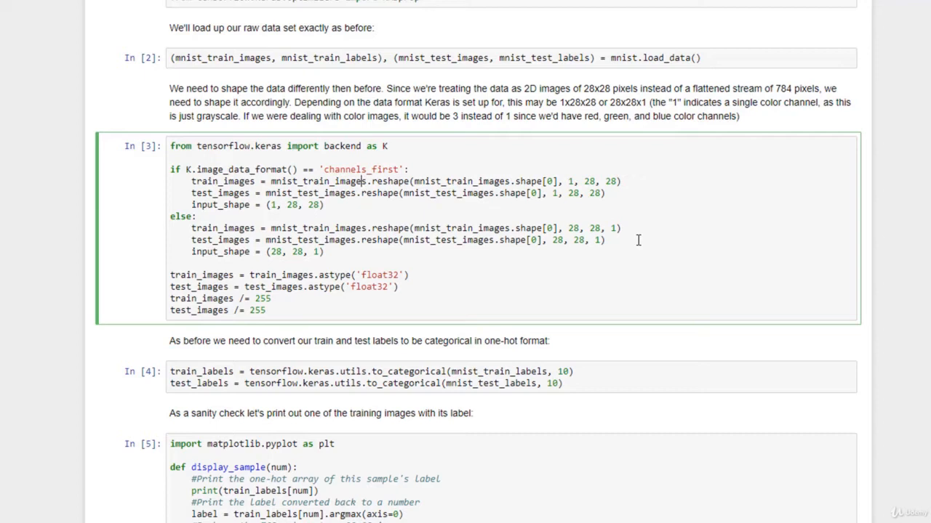
pyautogui.moveTo(240, 209)
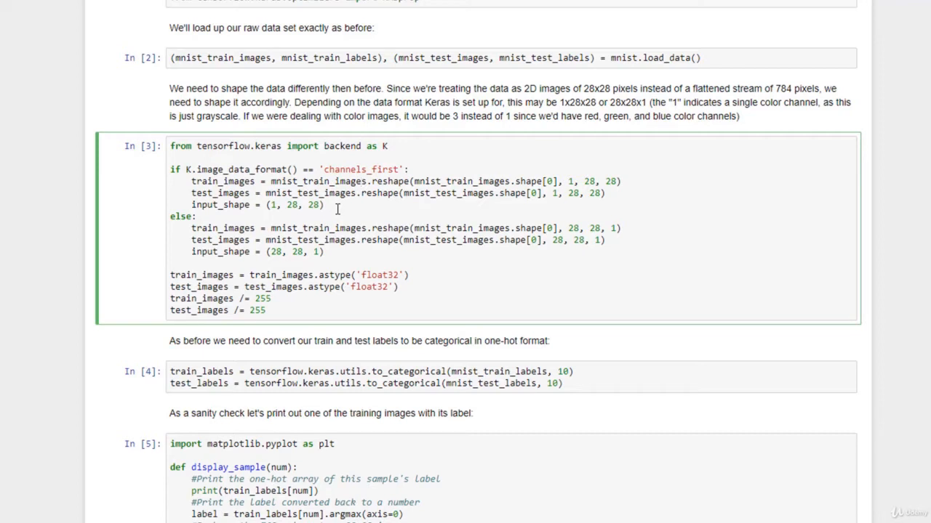
pyautogui.moveTo(439, 290)
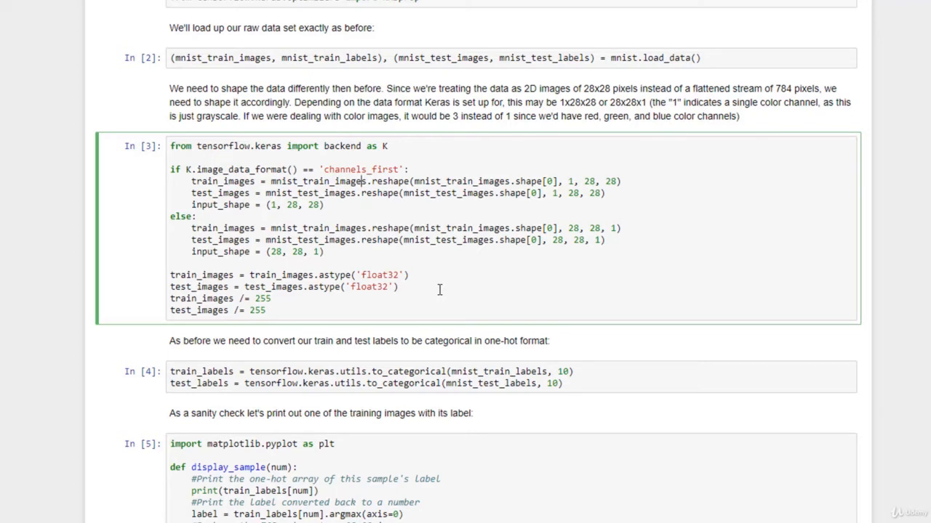
pyautogui.moveTo(426, 280)
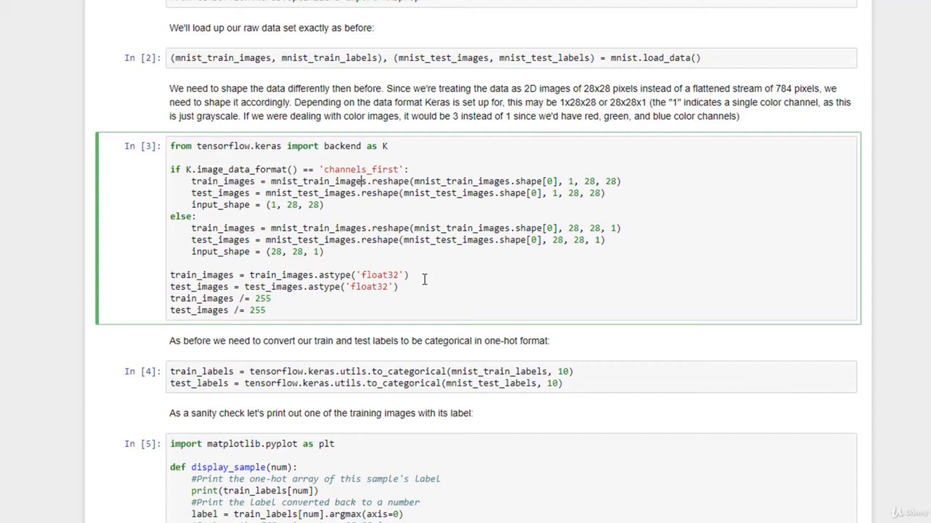
pyautogui.moveTo(432, 291)
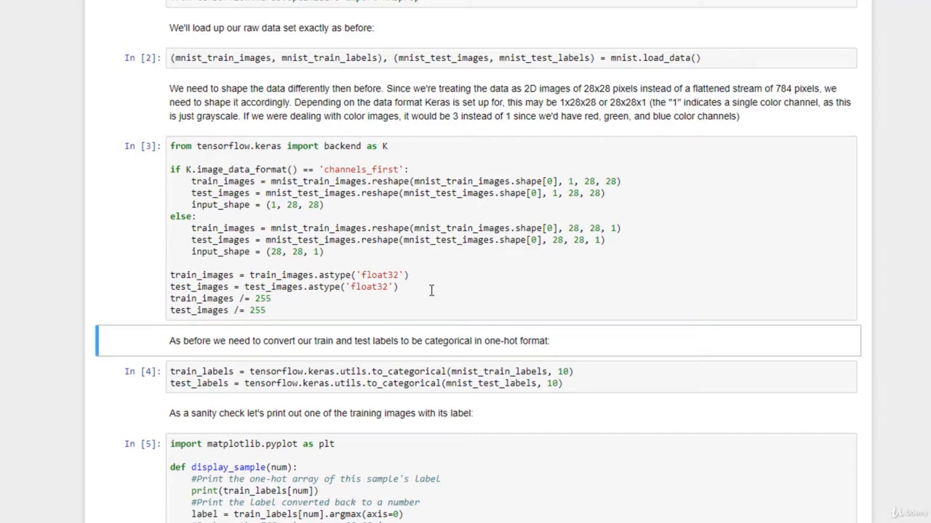
# Show the display_sample(1234) output: the one-hot label and handwritten digit 3
pyautogui.scroll(-3)
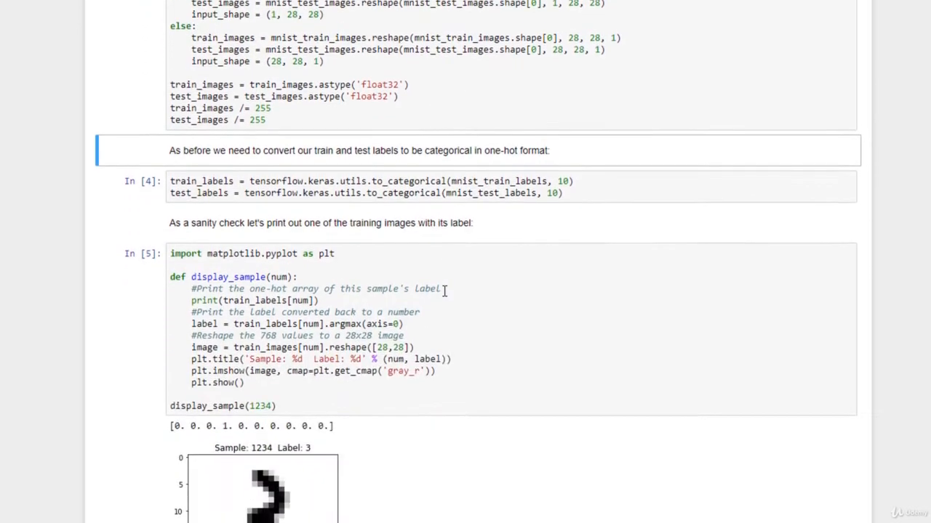
pyautogui.scroll(-3)
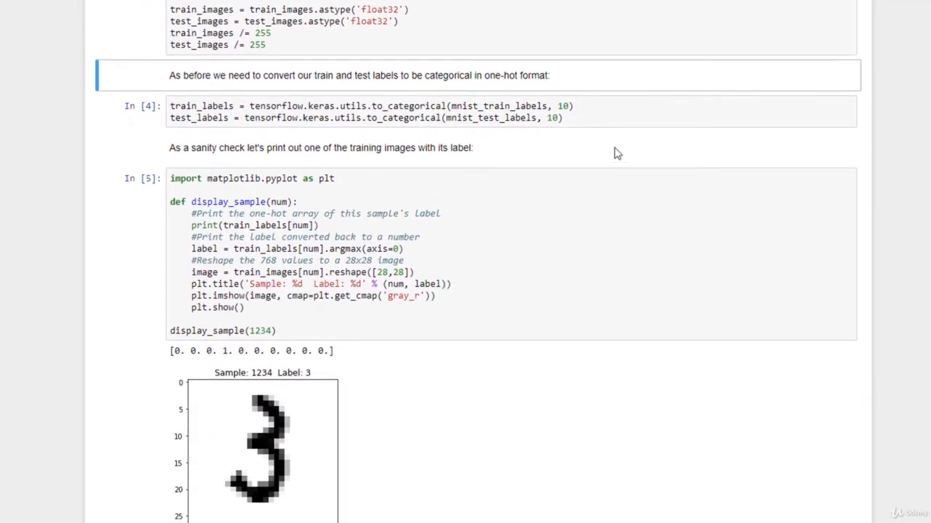
pyautogui.click(577, 105)
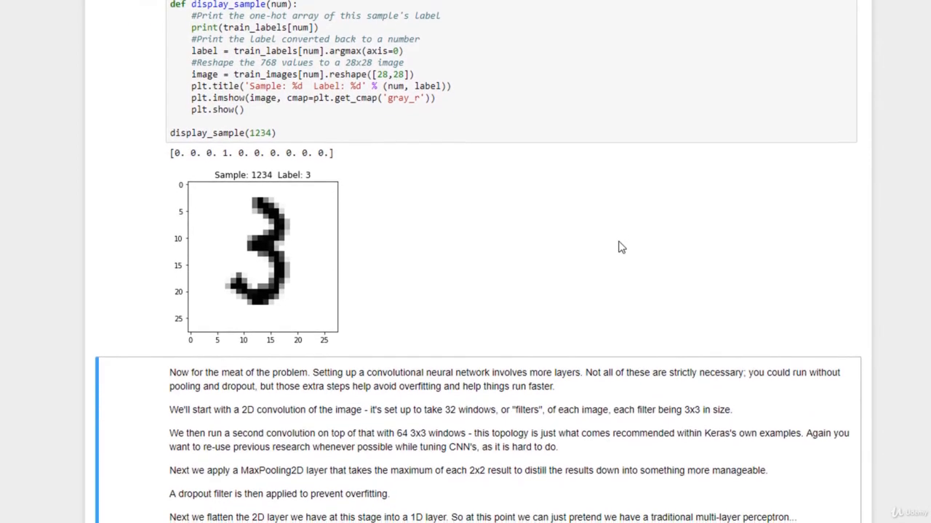
pyautogui.moveTo(613, 253)
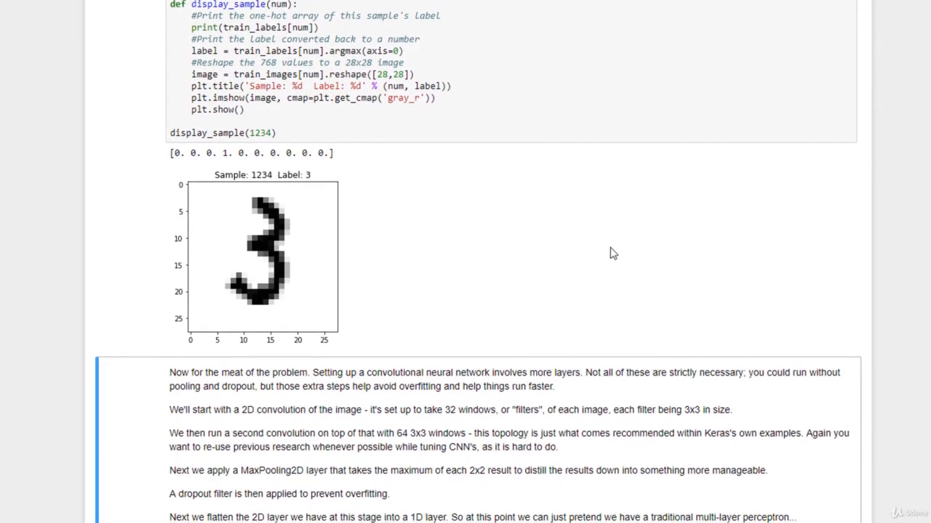
pyautogui.moveTo(378, 219)
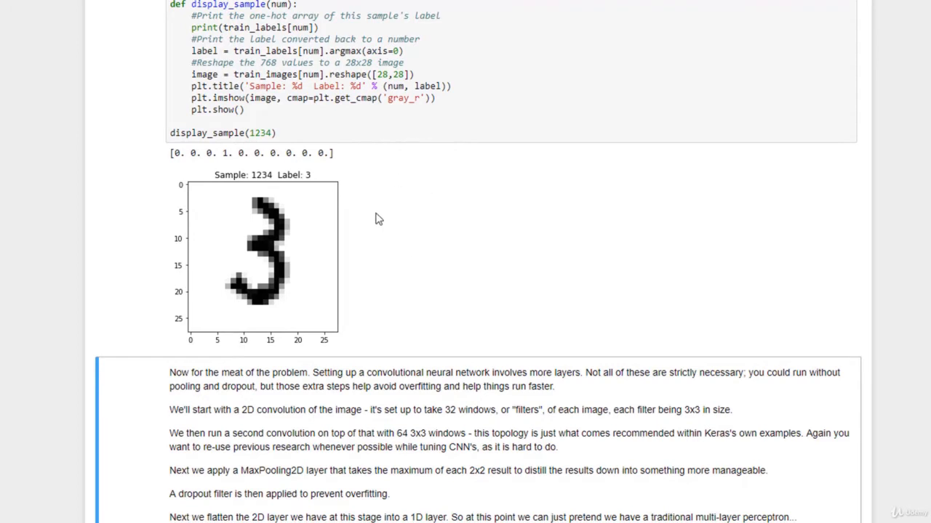
pyautogui.moveTo(398, 280)
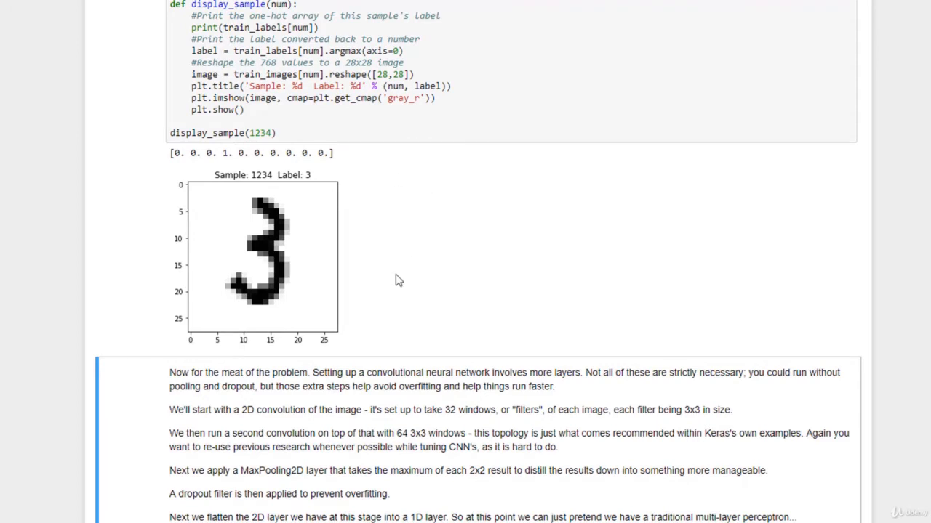
# Select the In [6] cell adding the Sequential CNN's convolution, pooling, dropout and dense layers
pyautogui.scroll(-3)
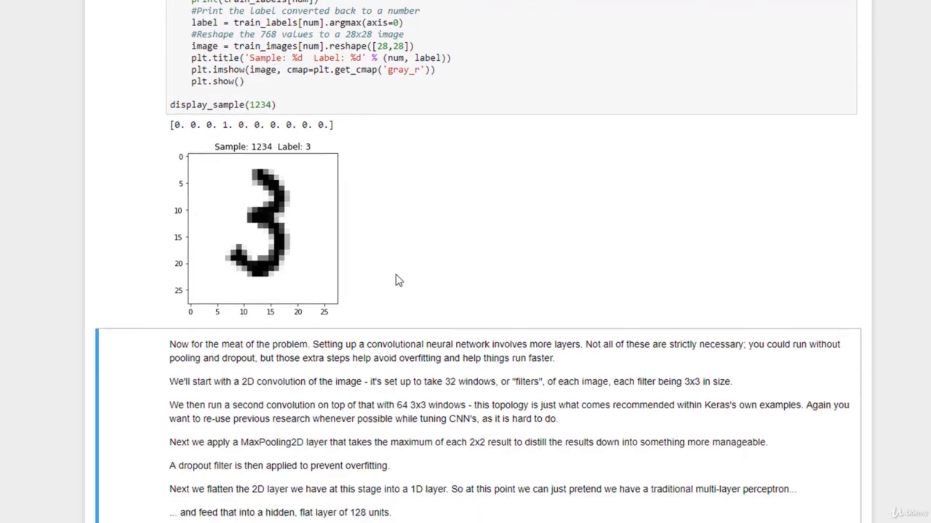
pyautogui.scroll(-3)
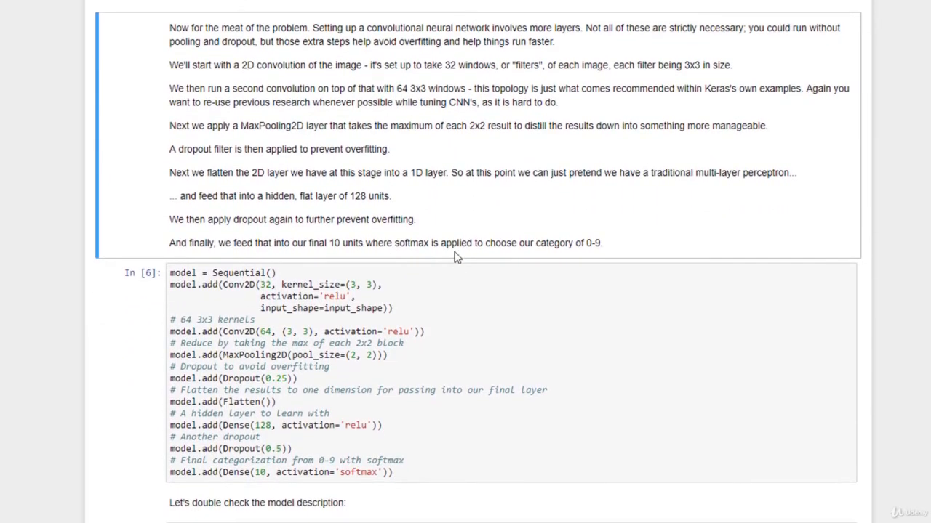
pyautogui.moveTo(537, 208)
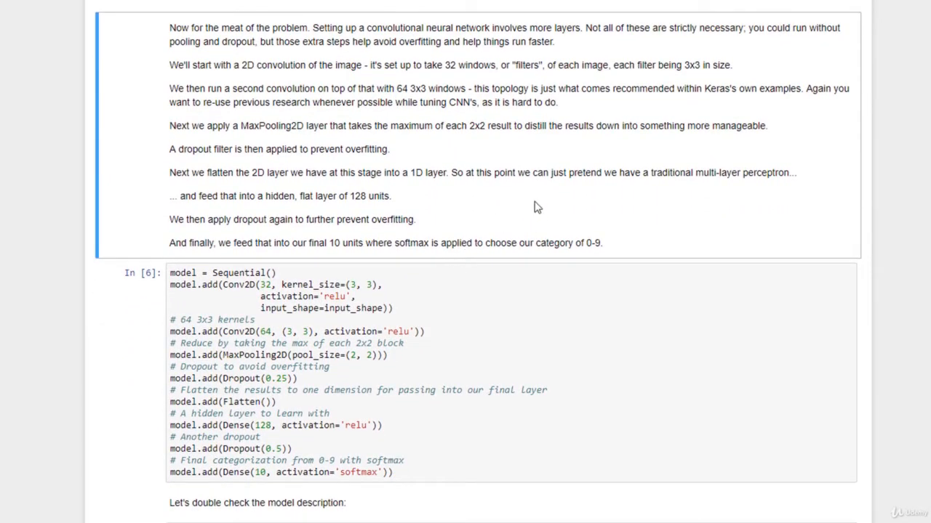
pyautogui.moveTo(558, 333)
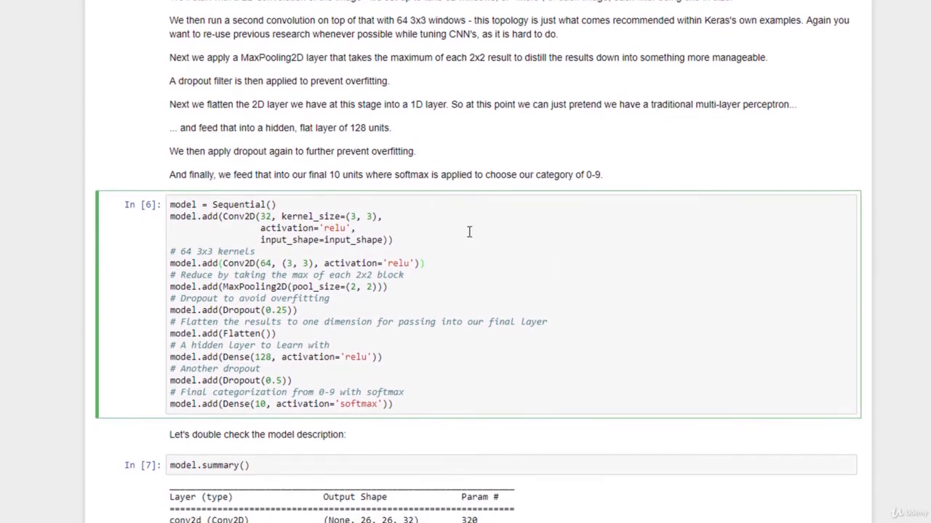
pyautogui.scroll(-3)
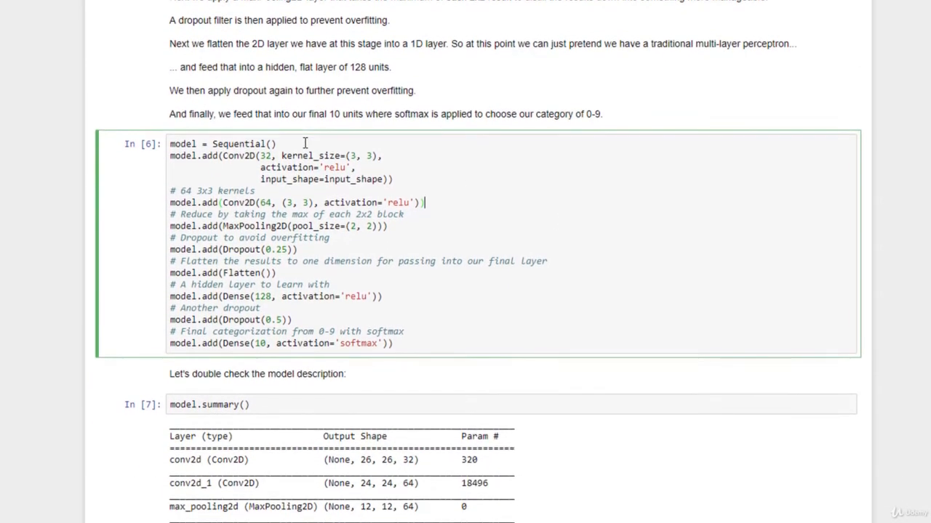
pyautogui.scroll(-3)
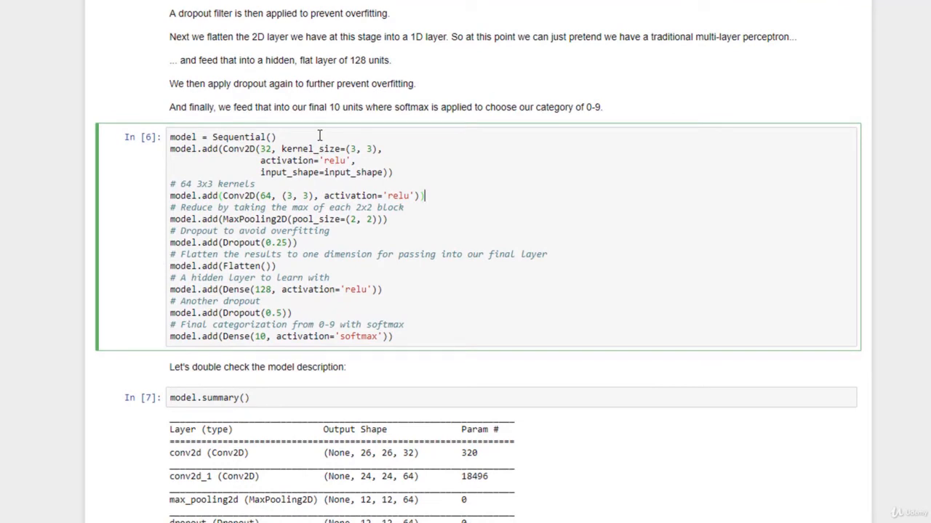
pyautogui.moveTo(415, 153)
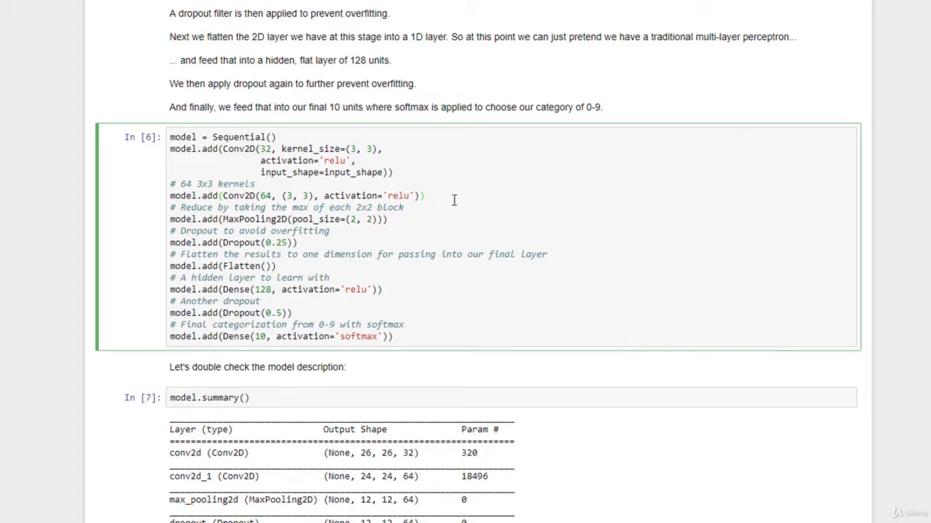
pyautogui.moveTo(440, 195)
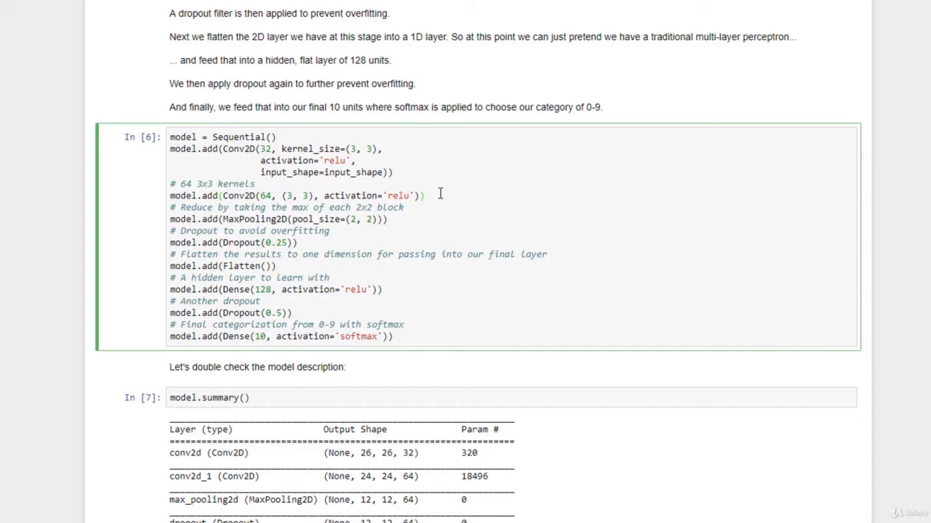
pyautogui.click(427, 196)
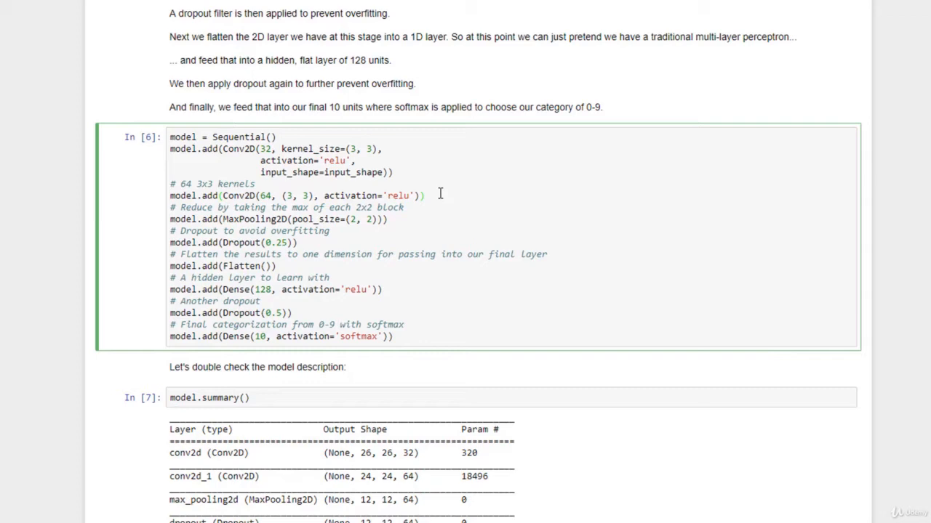
pyautogui.moveTo(432, 211)
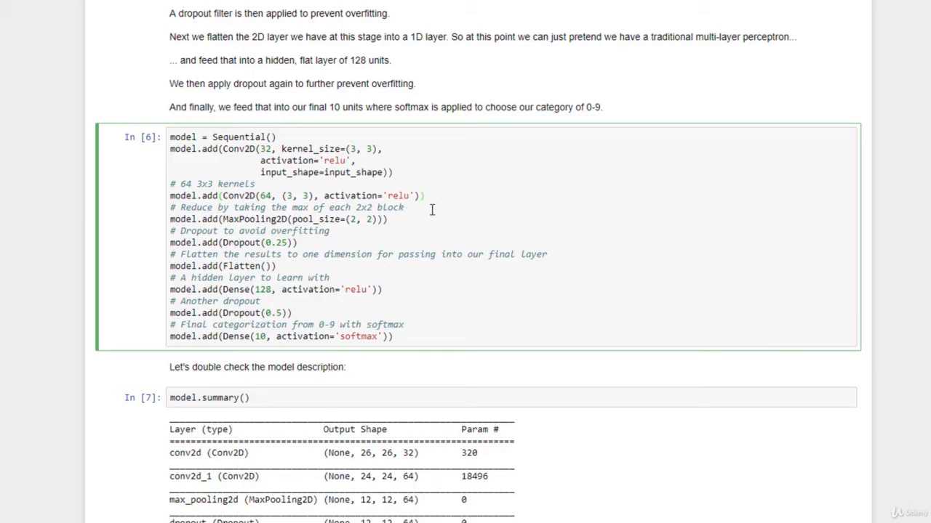
pyautogui.moveTo(437, 206)
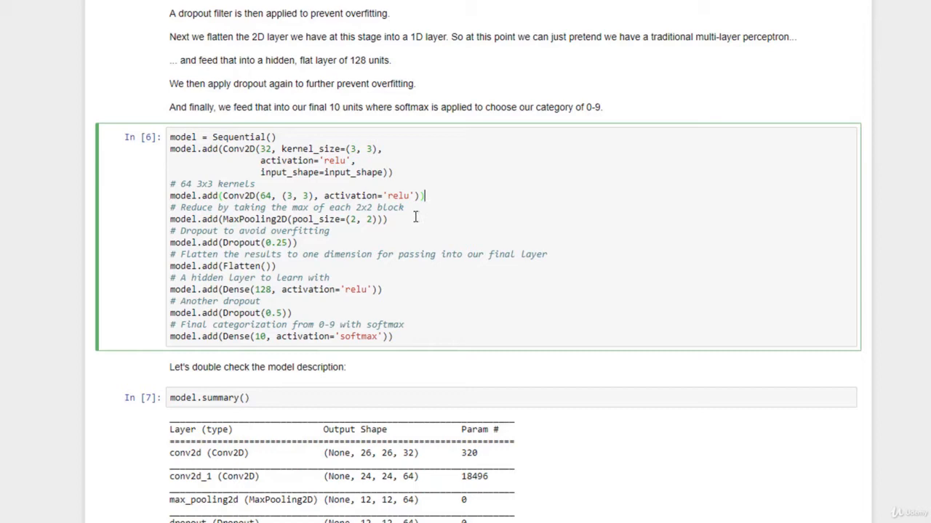
pyautogui.moveTo(419, 221)
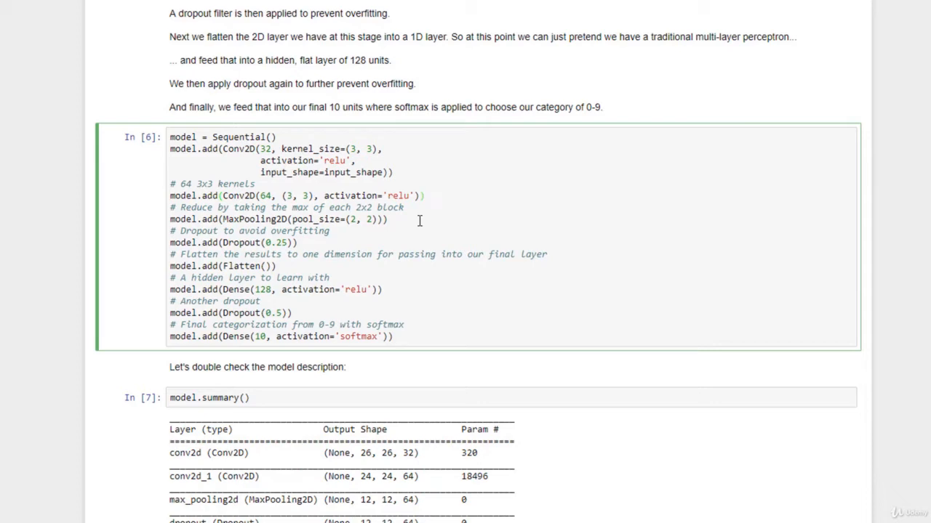
pyautogui.moveTo(429, 207)
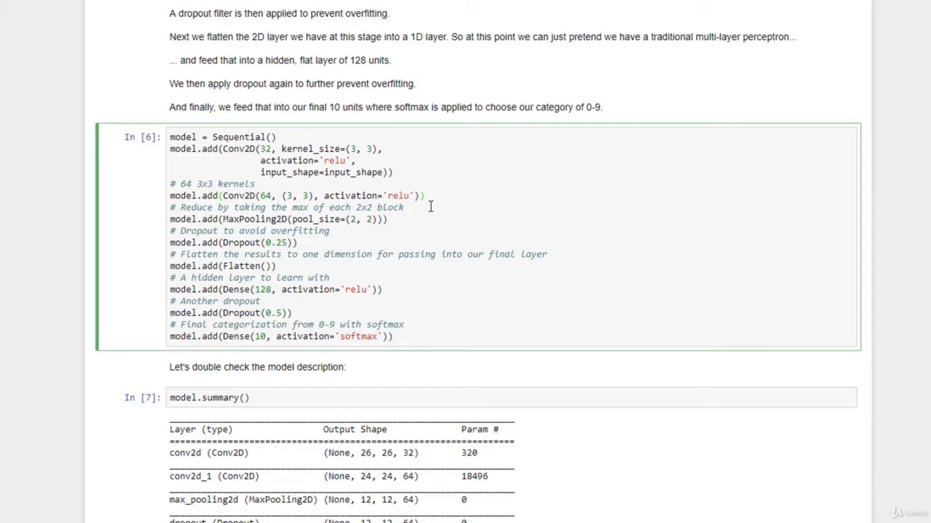
pyautogui.moveTo(417, 225)
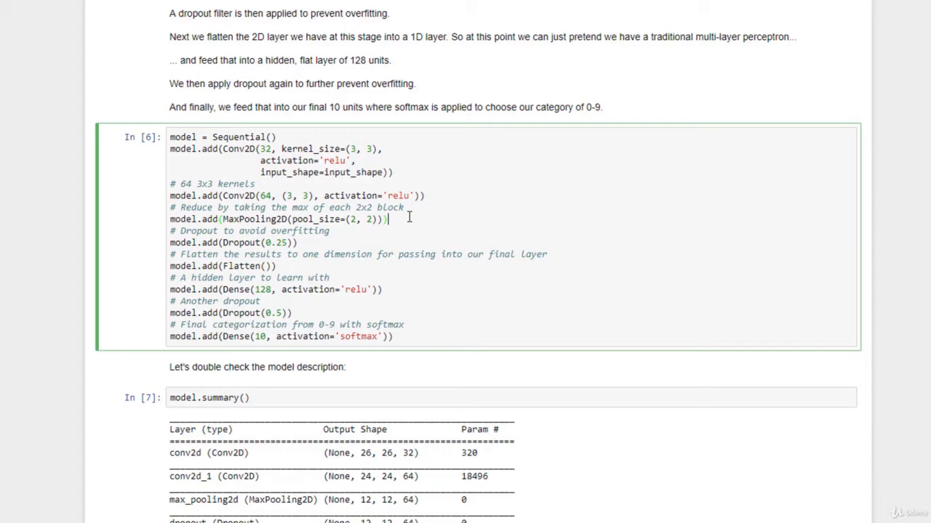
pyautogui.moveTo(404, 220)
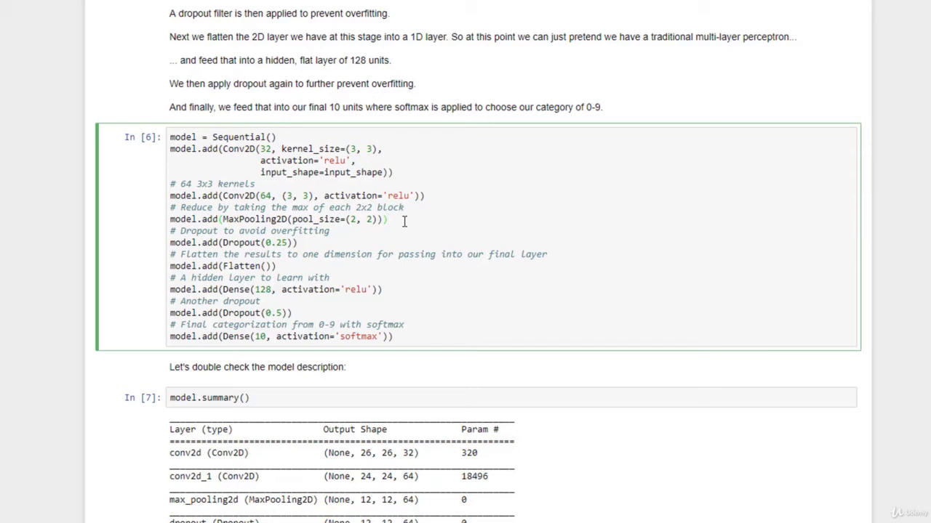
pyautogui.moveTo(357, 240)
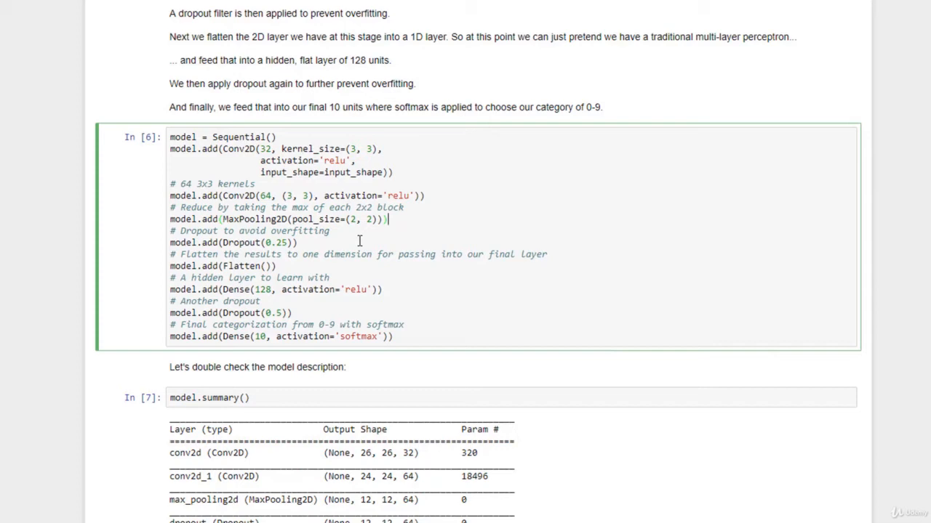
pyautogui.moveTo(370, 238)
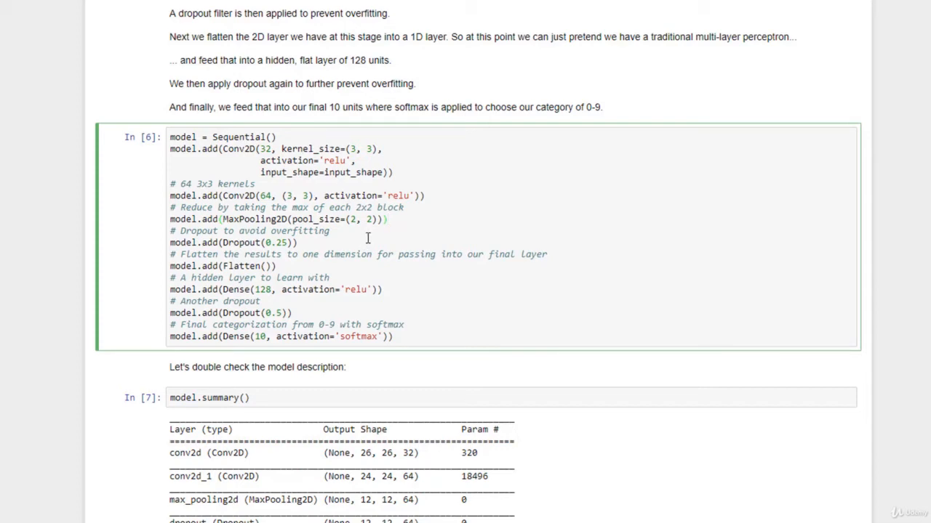
pyautogui.moveTo(336, 243)
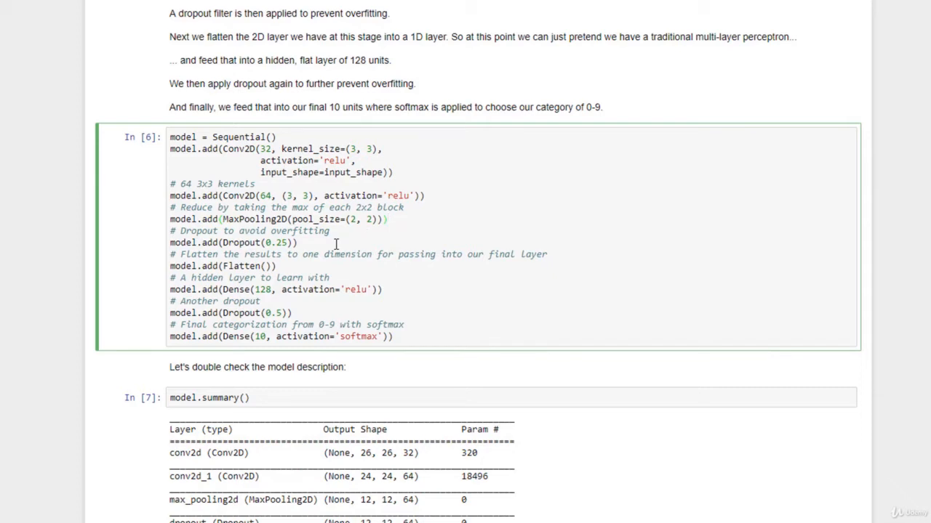
pyautogui.moveTo(330, 266)
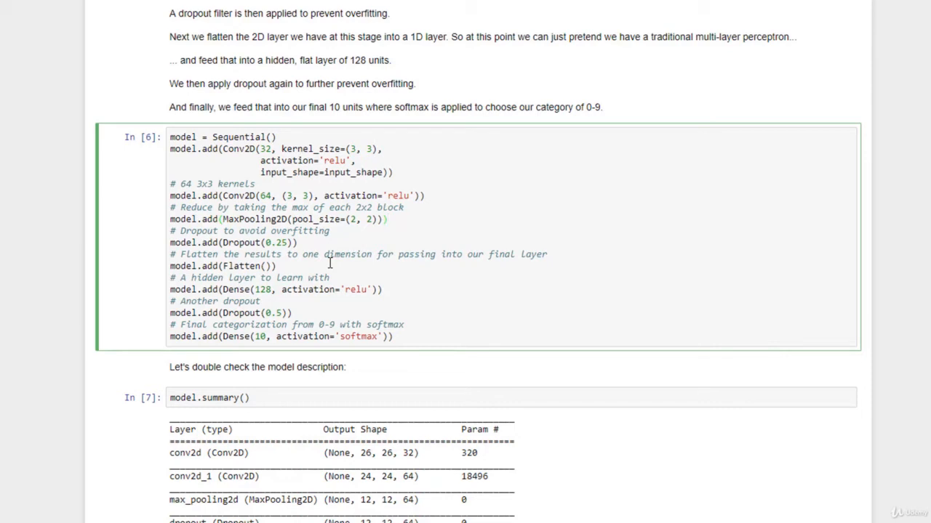
pyautogui.moveTo(392, 289)
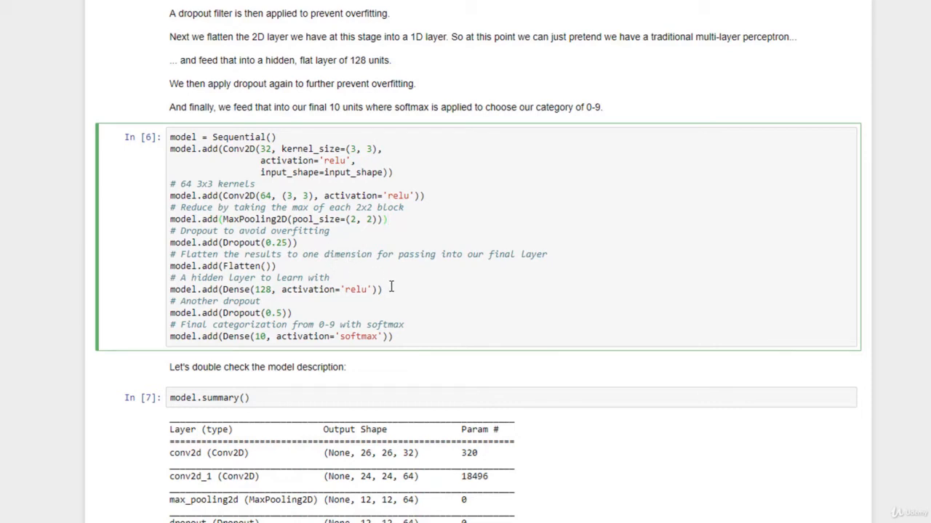
pyautogui.moveTo(393, 286)
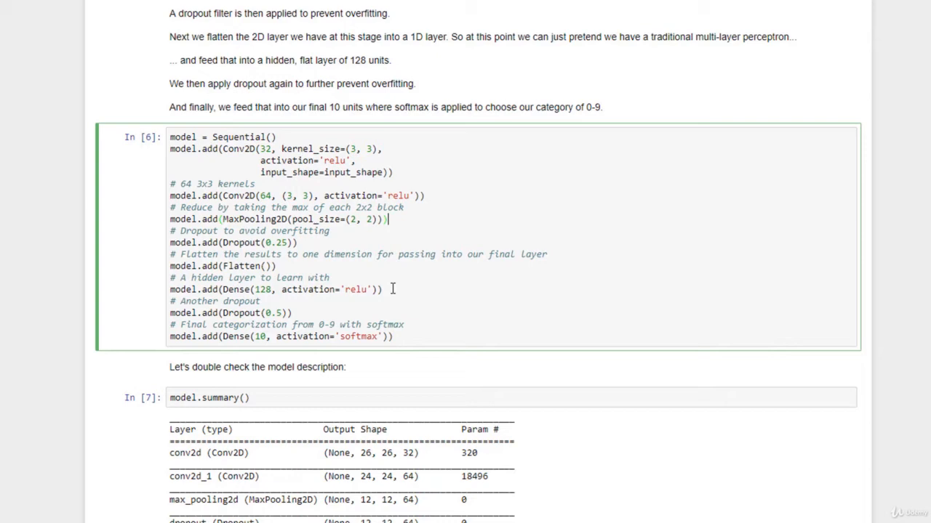
pyautogui.moveTo(338, 308)
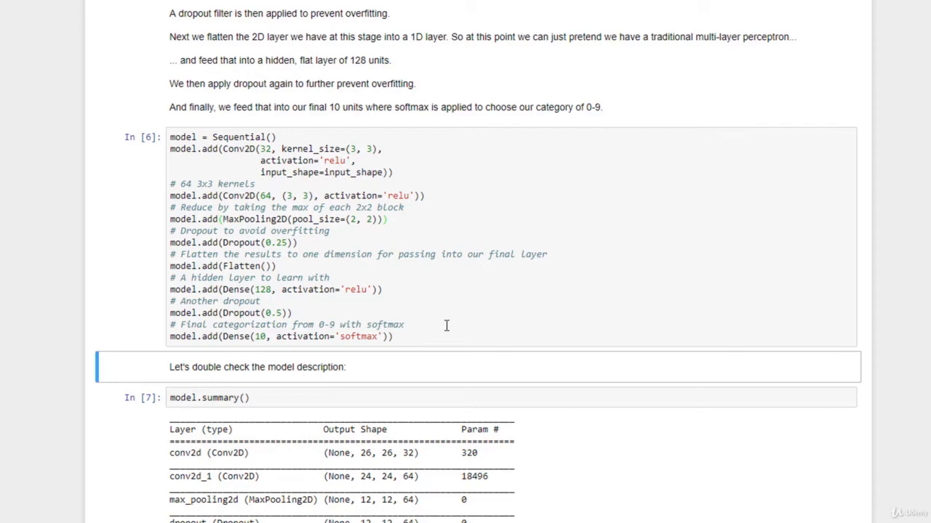
pyautogui.scroll(-3)
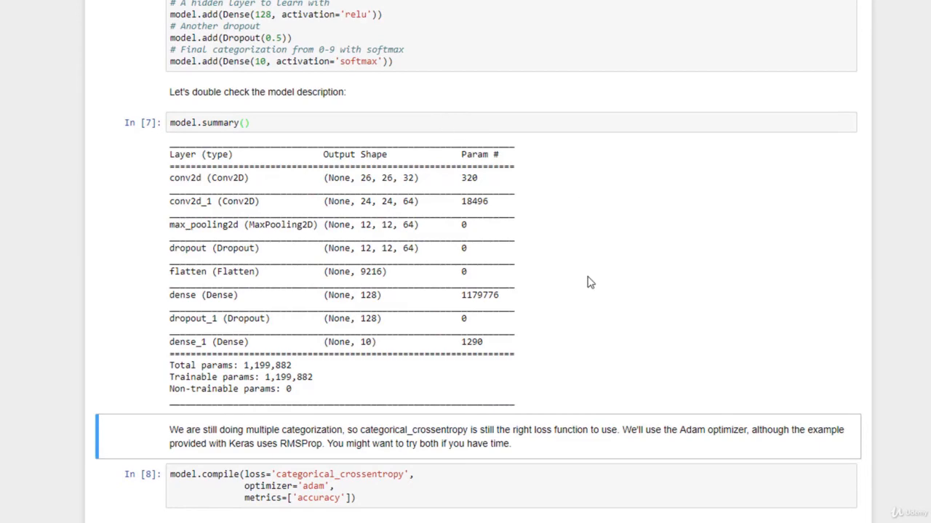
pyautogui.scroll(-3)
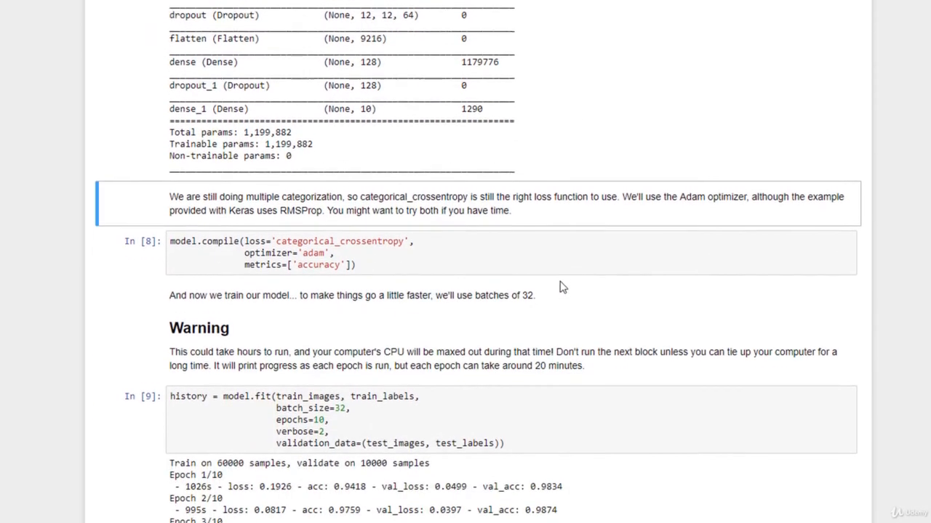
pyautogui.scroll(-3)
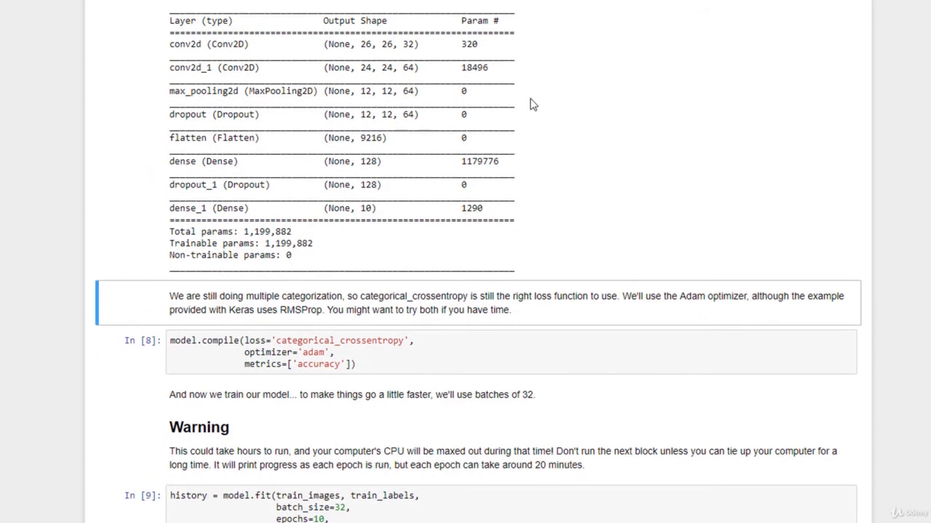
pyautogui.moveTo(529, 160)
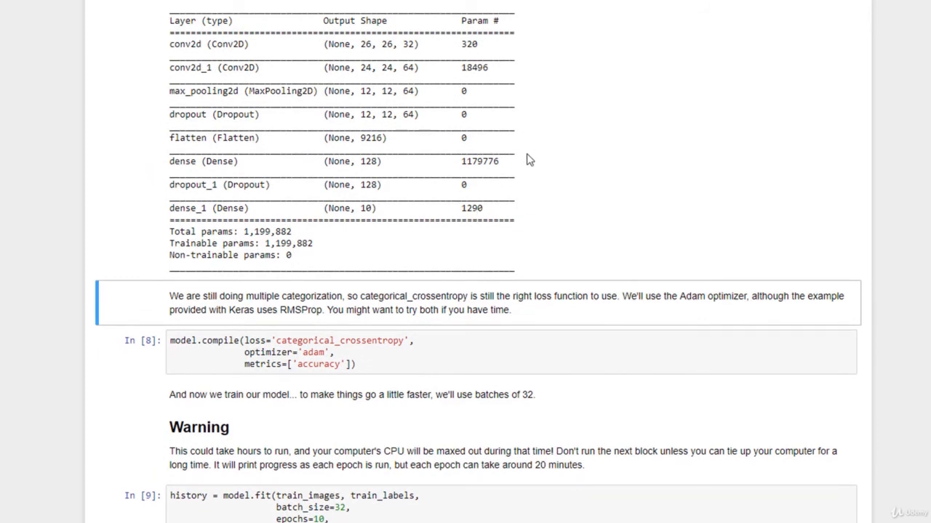
pyautogui.moveTo(540, 193)
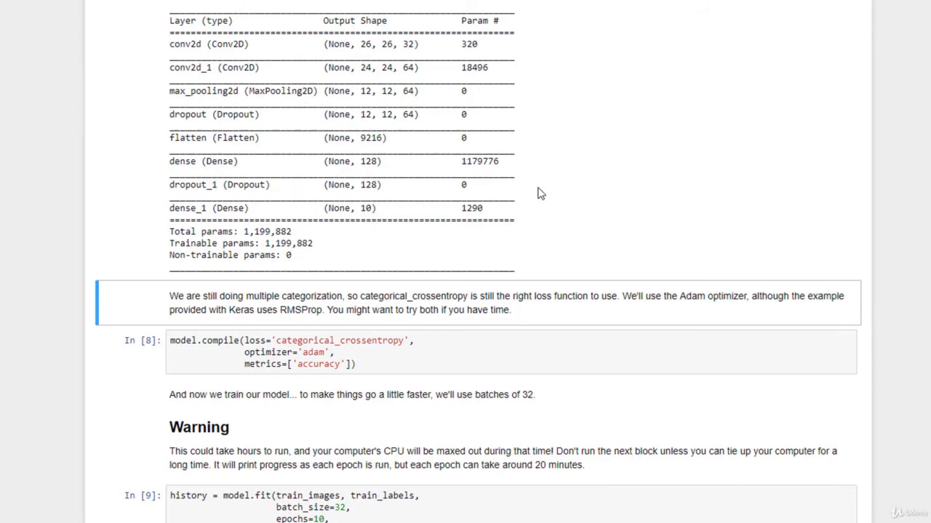
pyautogui.moveTo(532, 227)
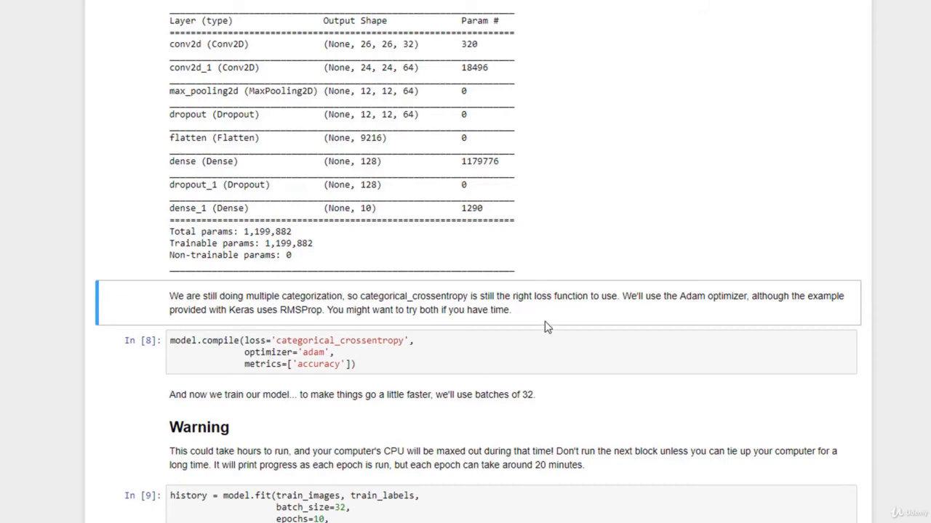
pyautogui.scroll(-3)
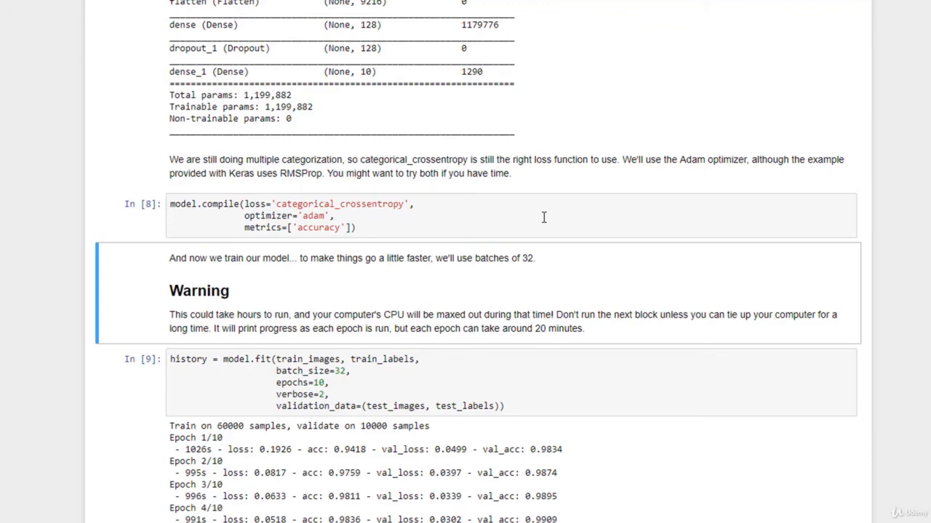
pyautogui.scroll(-3)
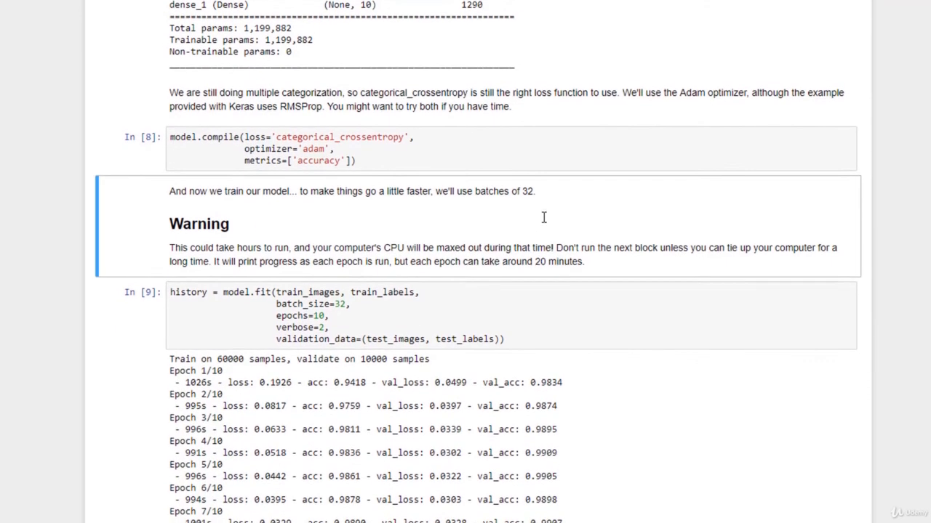
pyautogui.scroll(-3)
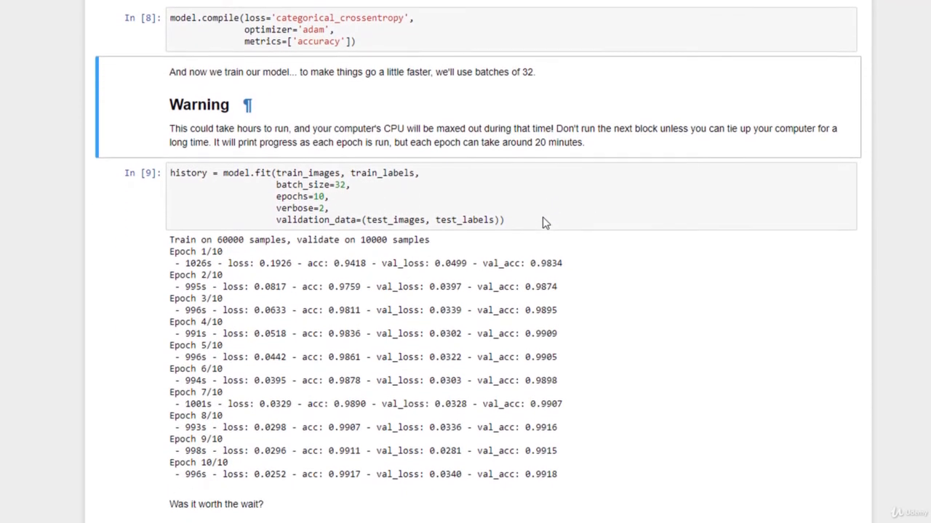
pyautogui.scroll(-3)
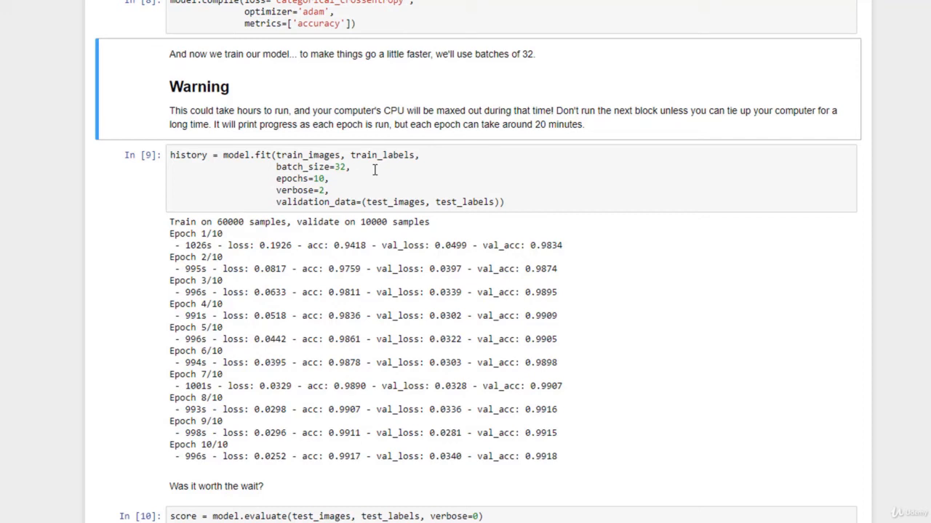
pyautogui.moveTo(371, 181)
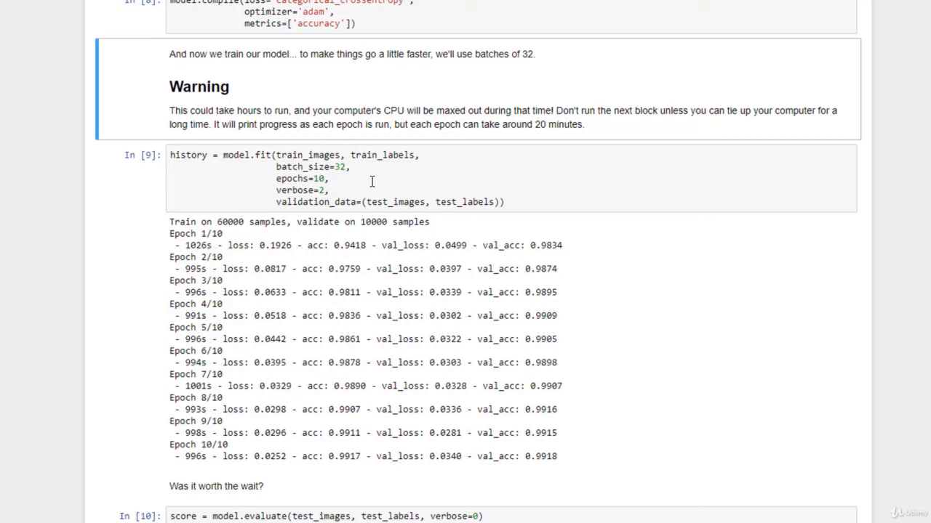
pyautogui.moveTo(359, 193)
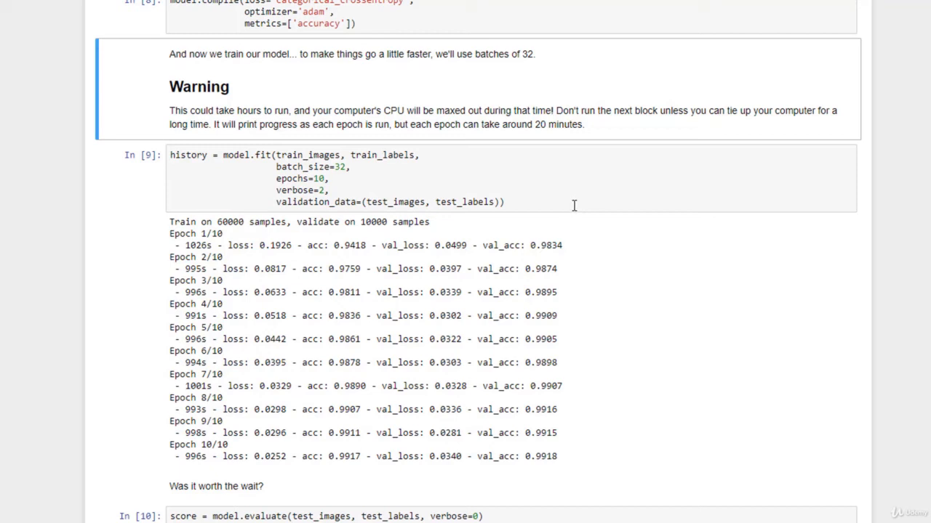
pyautogui.moveTo(535, 202)
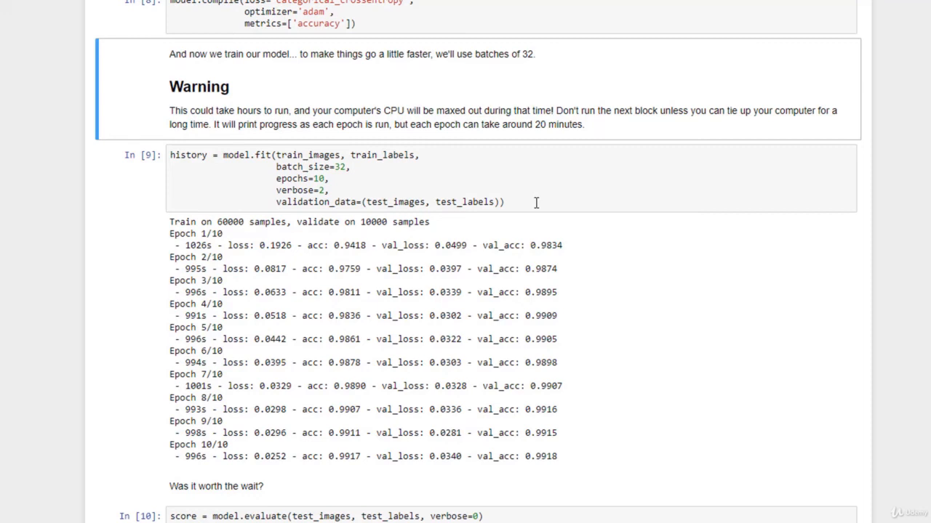
pyautogui.moveTo(572, 204)
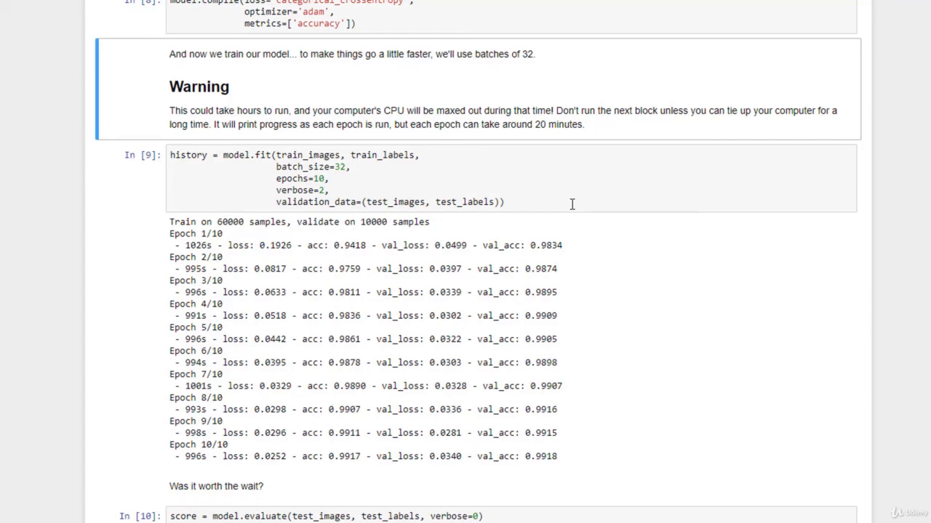
pyautogui.scroll(-3)
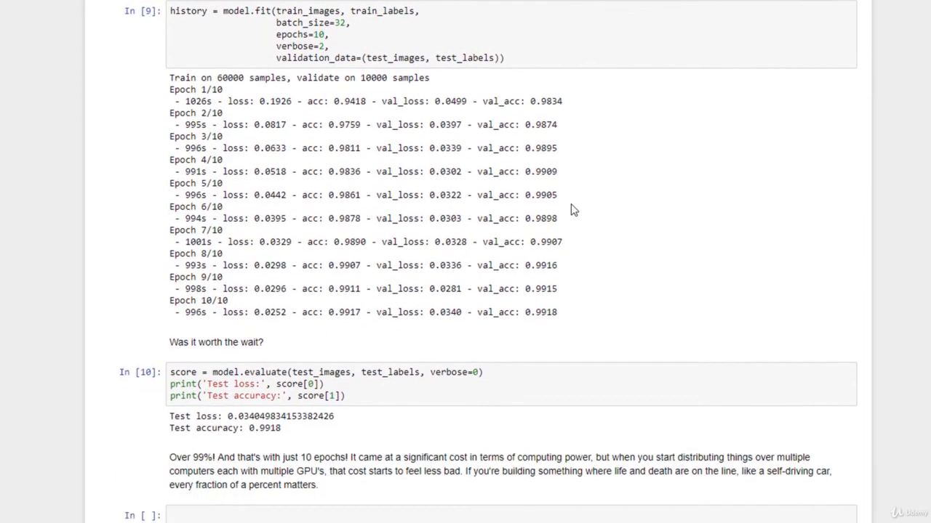
pyautogui.scroll(-3)
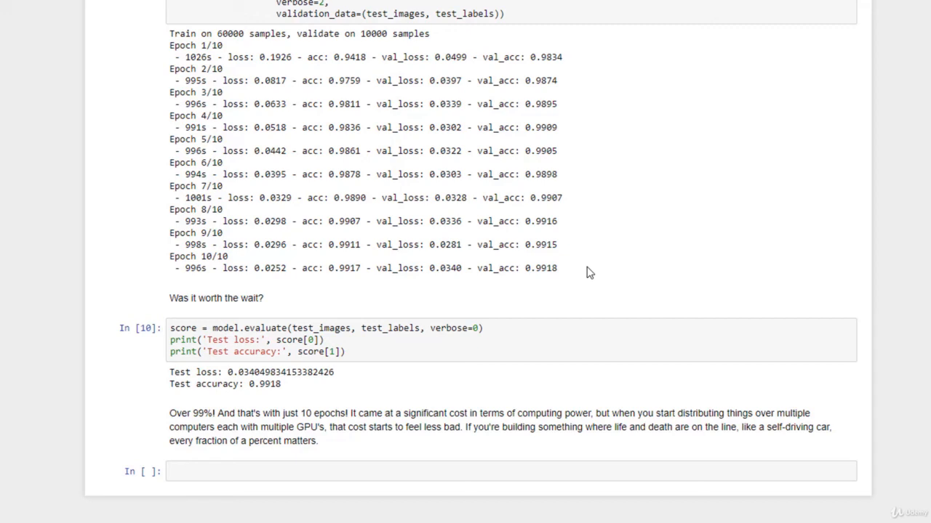
pyautogui.moveTo(432, 294)
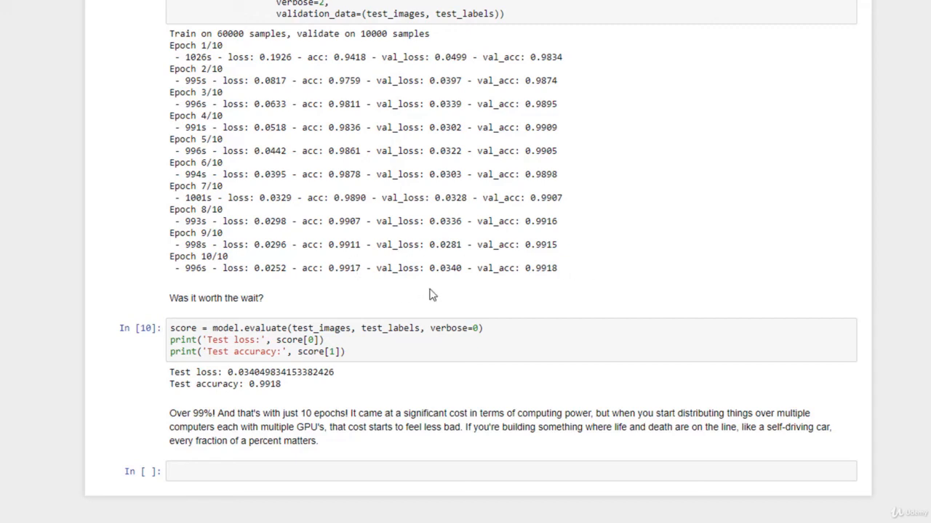
pyautogui.moveTo(449, 402)
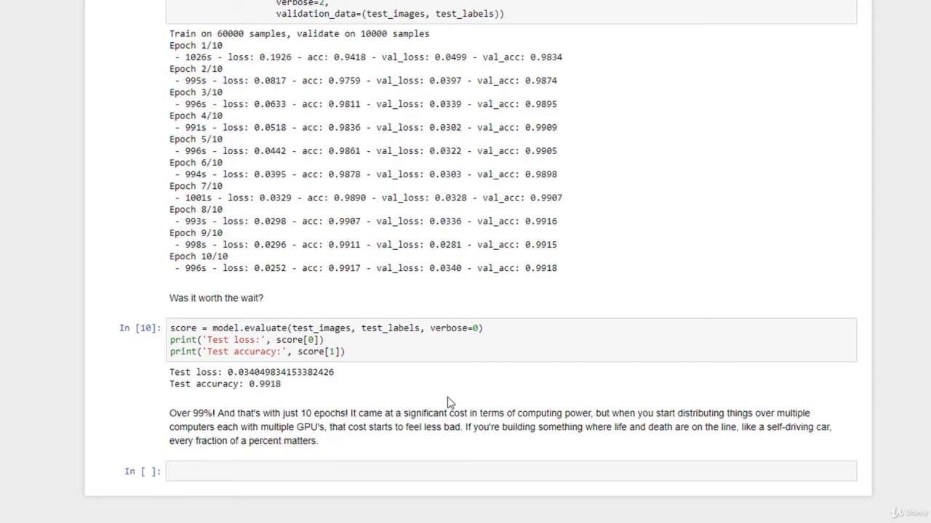
pyautogui.moveTo(450, 395)
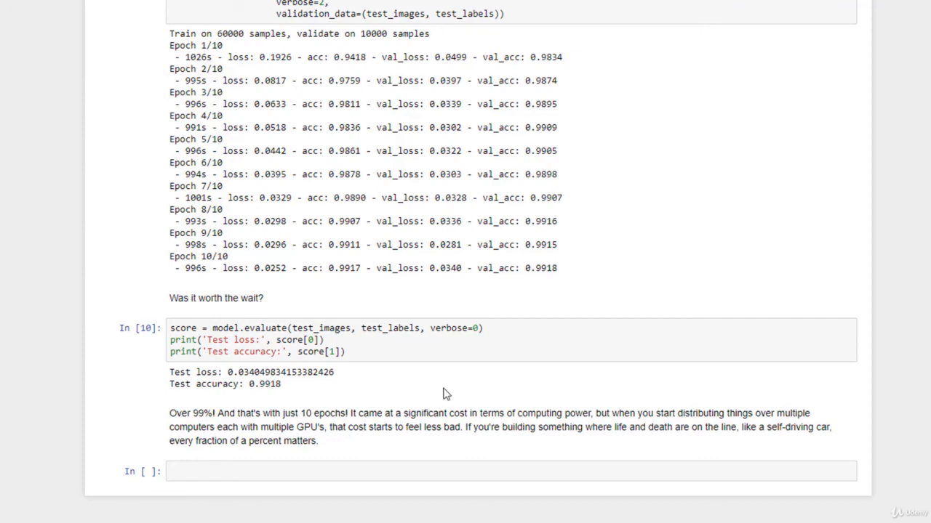
pyautogui.moveTo(441, 393)
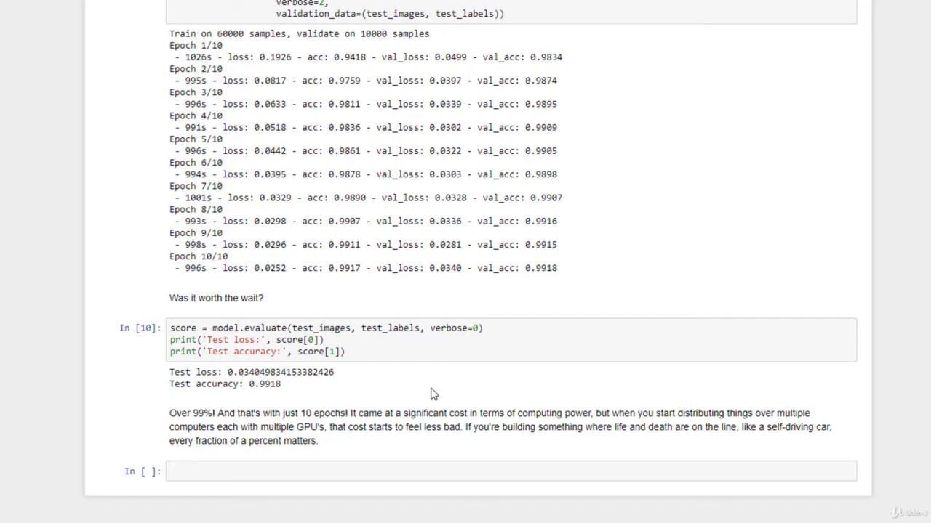
pyautogui.moveTo(431, 394)
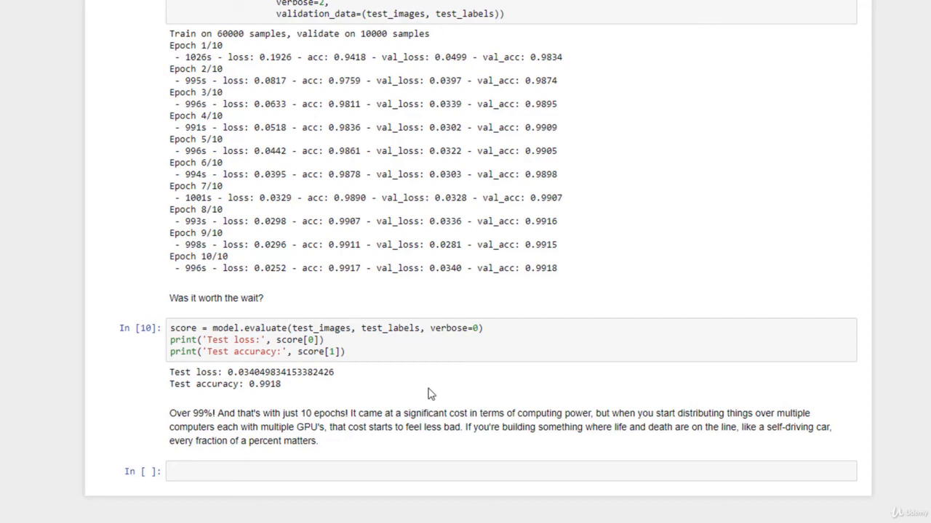
pyautogui.moveTo(426, 393)
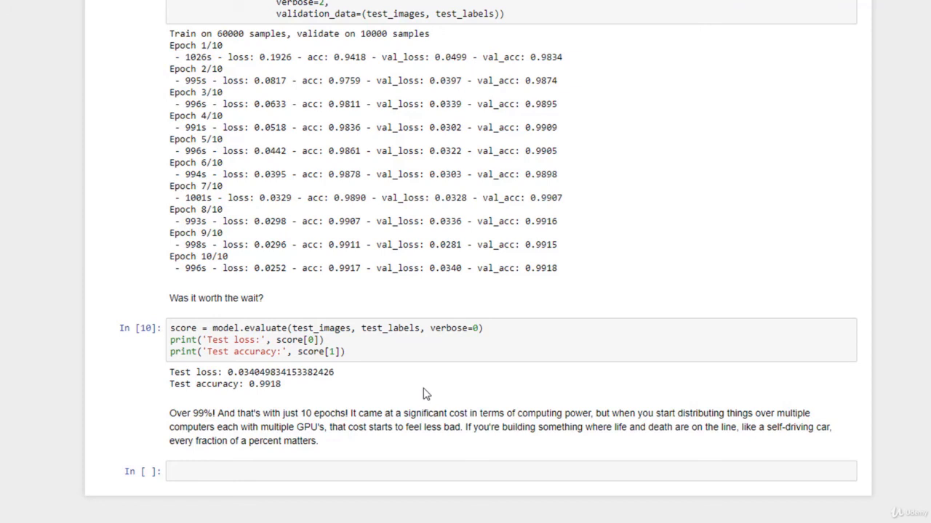
pyautogui.moveTo(417, 394)
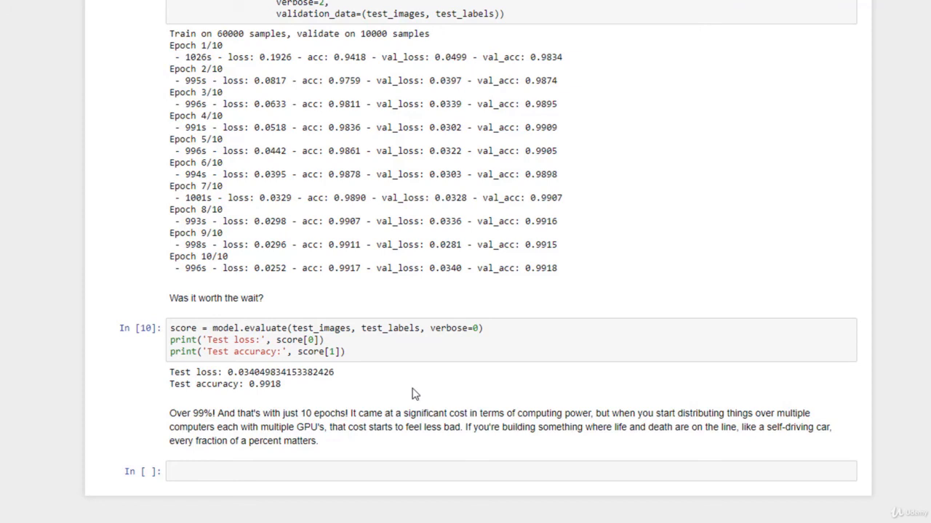
pyautogui.moveTo(411, 393)
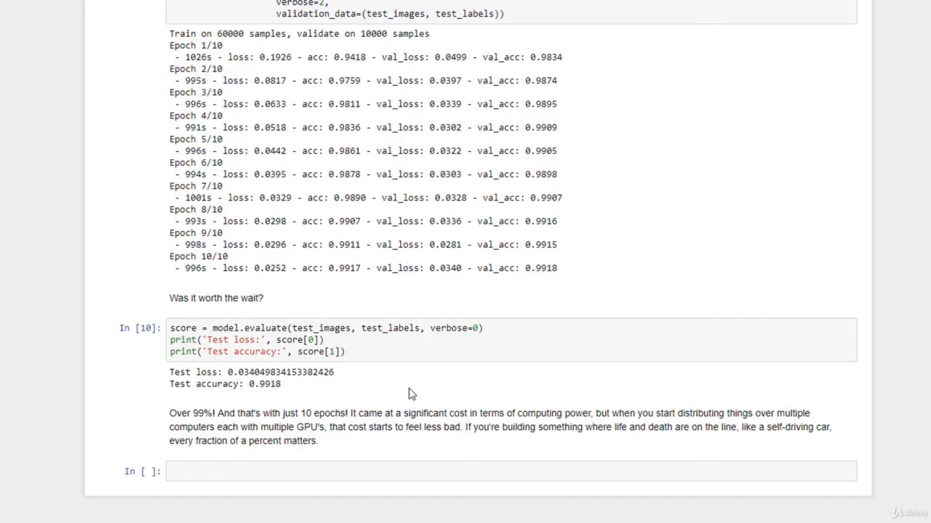
pyautogui.moveTo(404, 392)
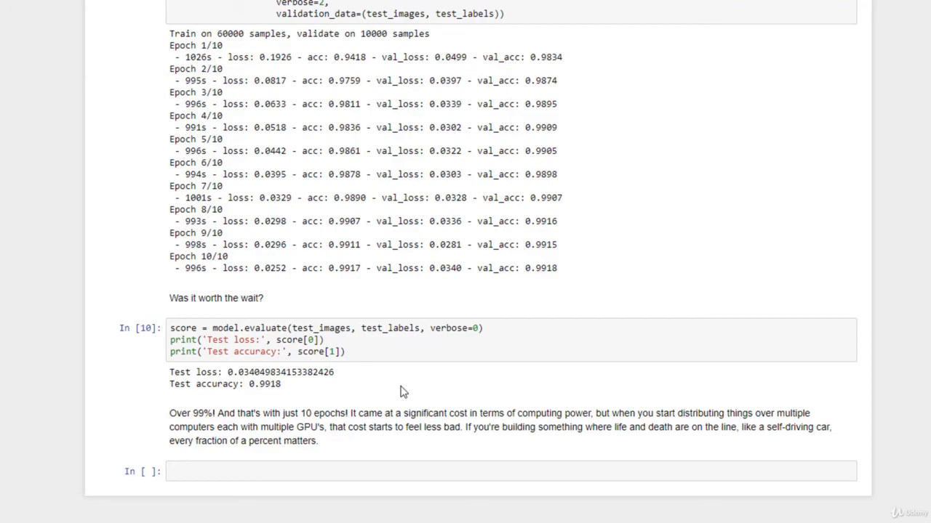